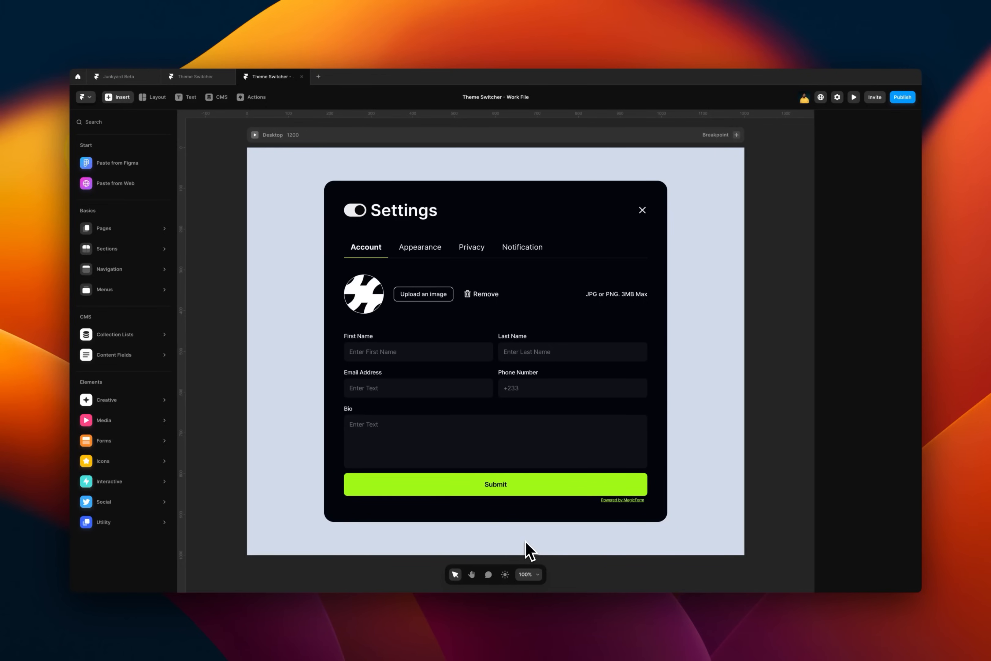
- Switch the editor to its light appearance and select the form frame on the canvas
left_click(488, 440)
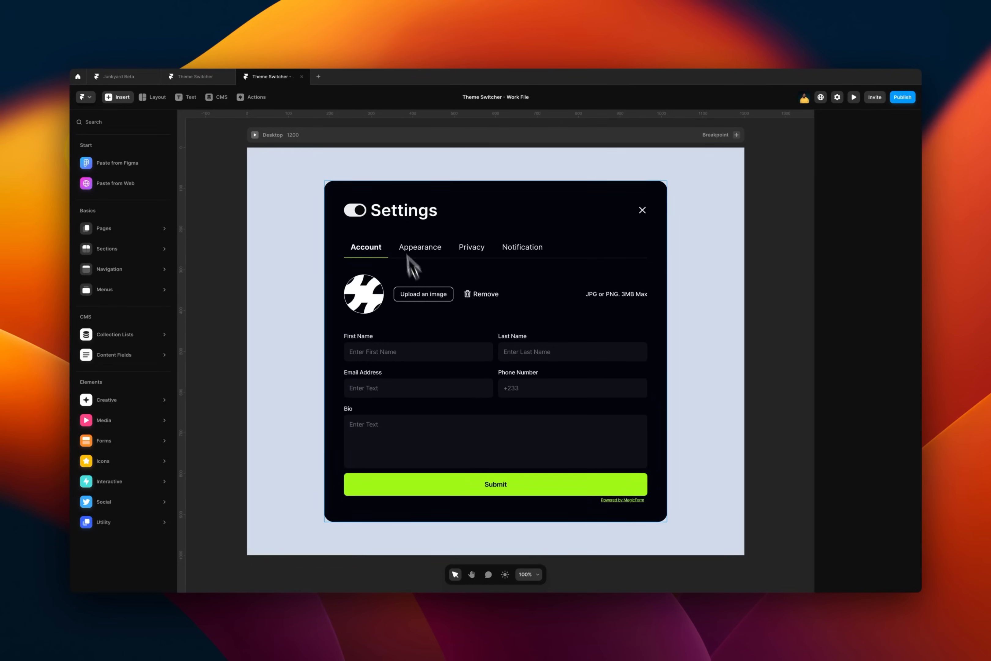
left_click(480, 306)
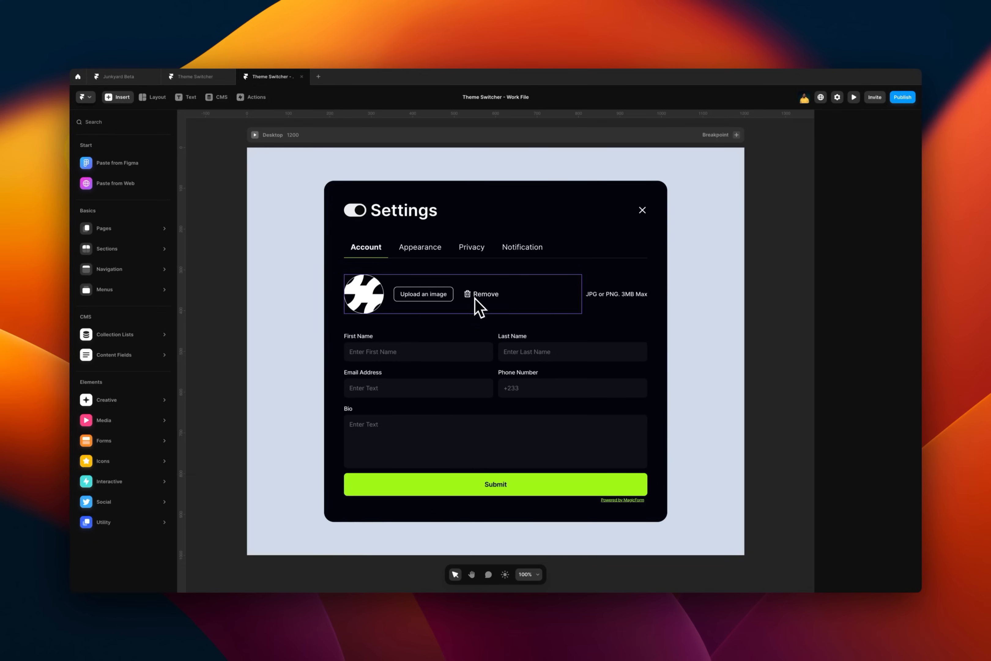
mouse_move(472, 304)
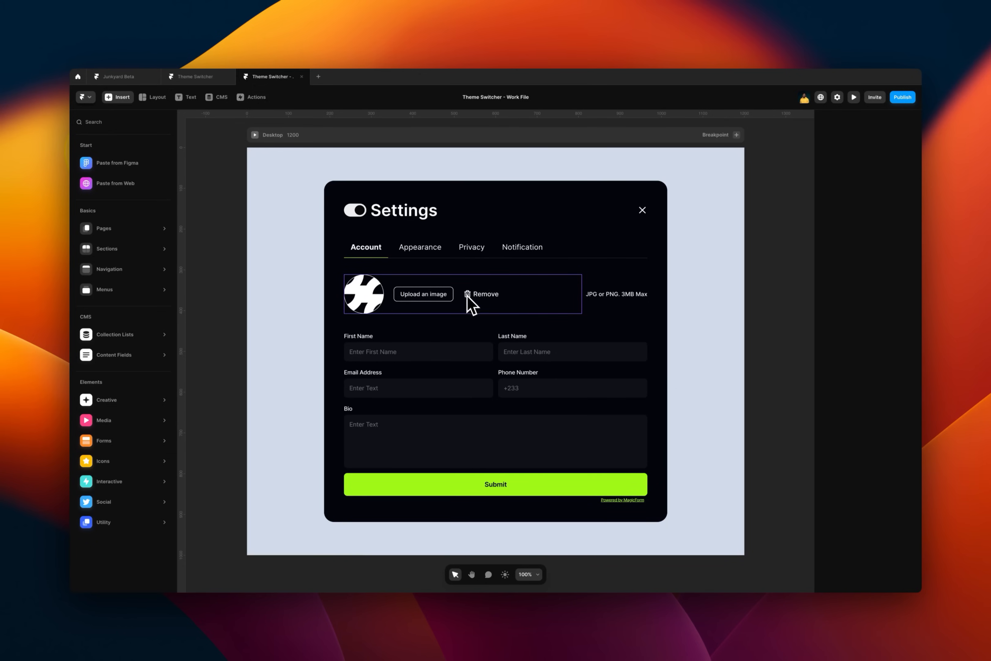
mouse_move(324, 369)
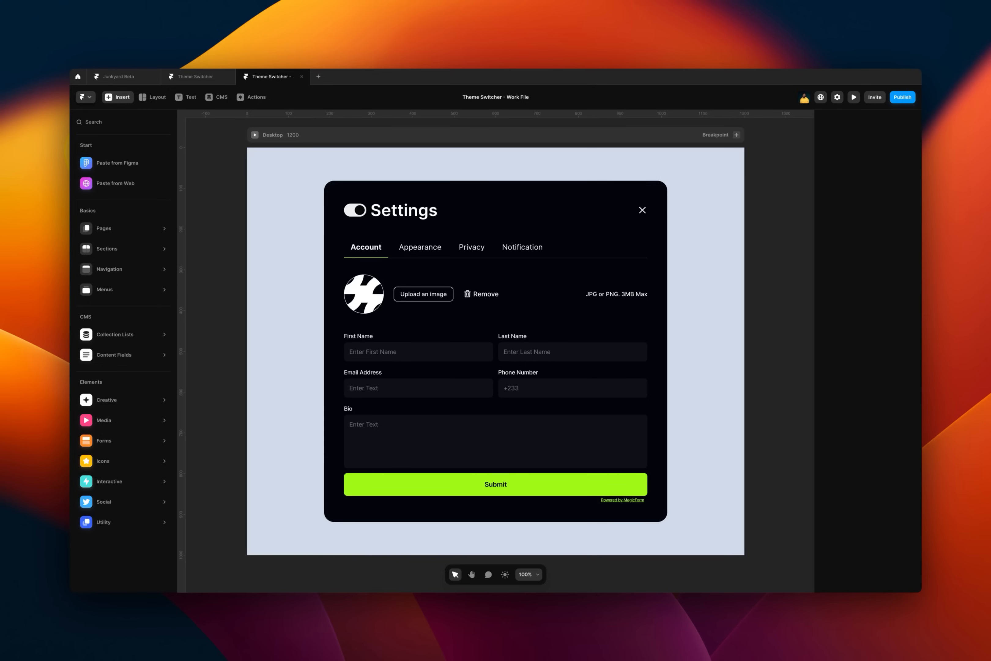
left_click(442, 411)
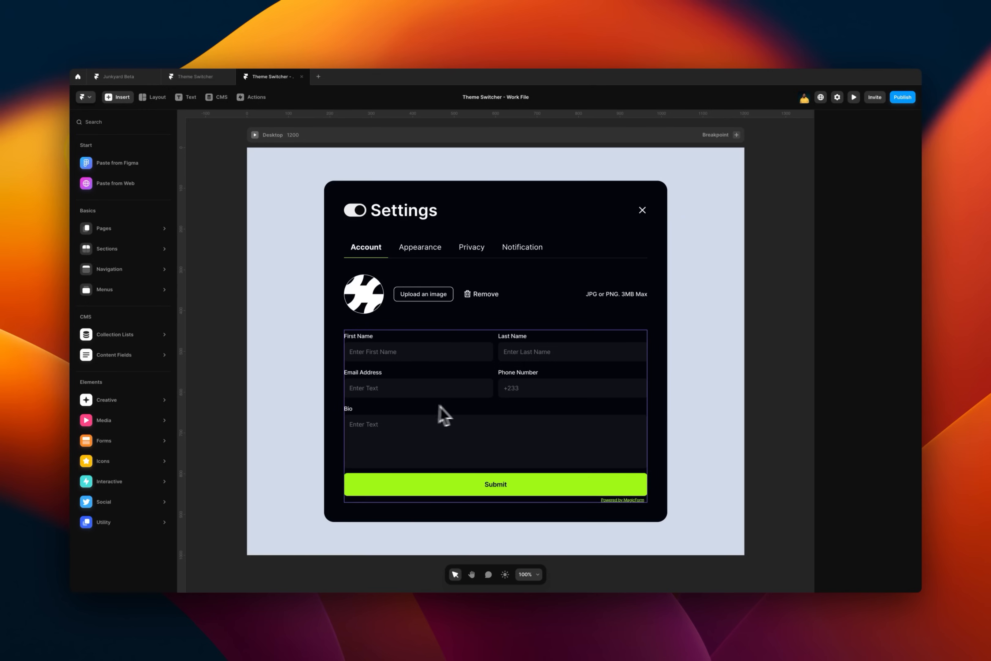
mouse_move(671, 397)
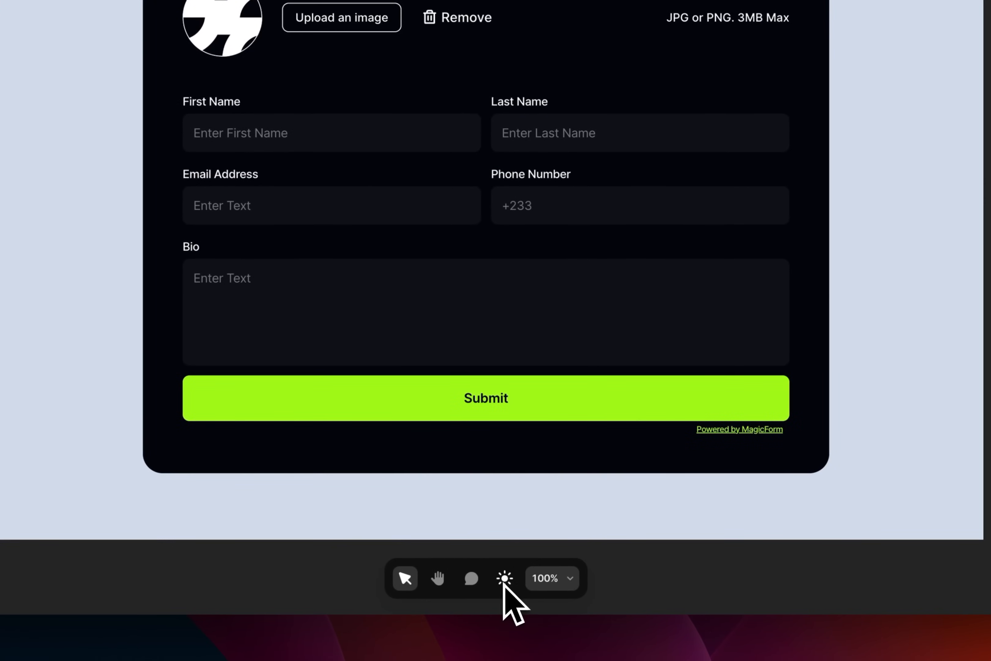
left_click(504, 578)
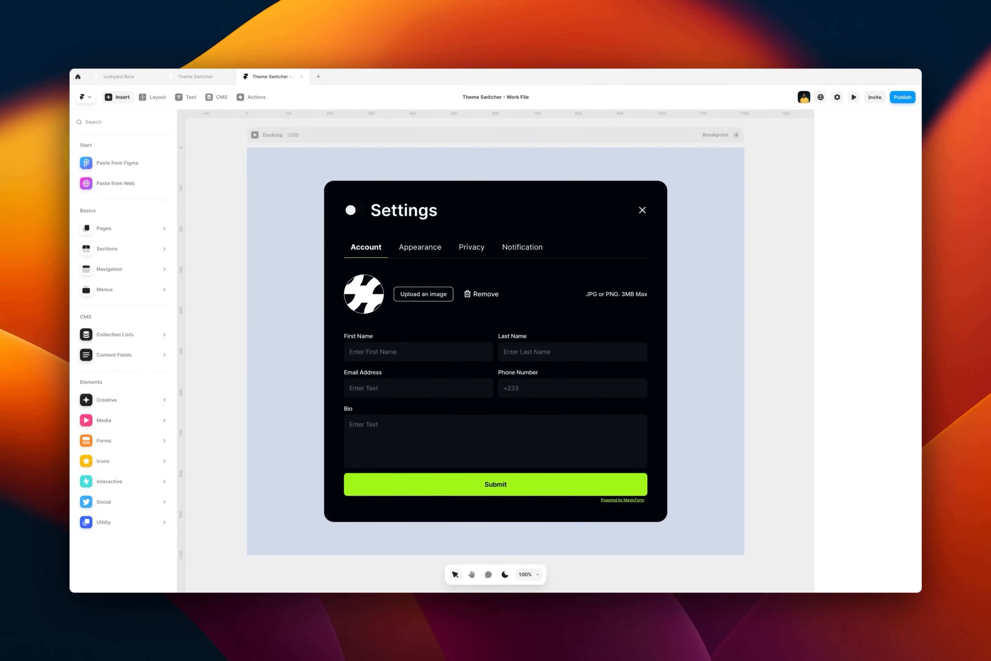
left_click(504, 574)
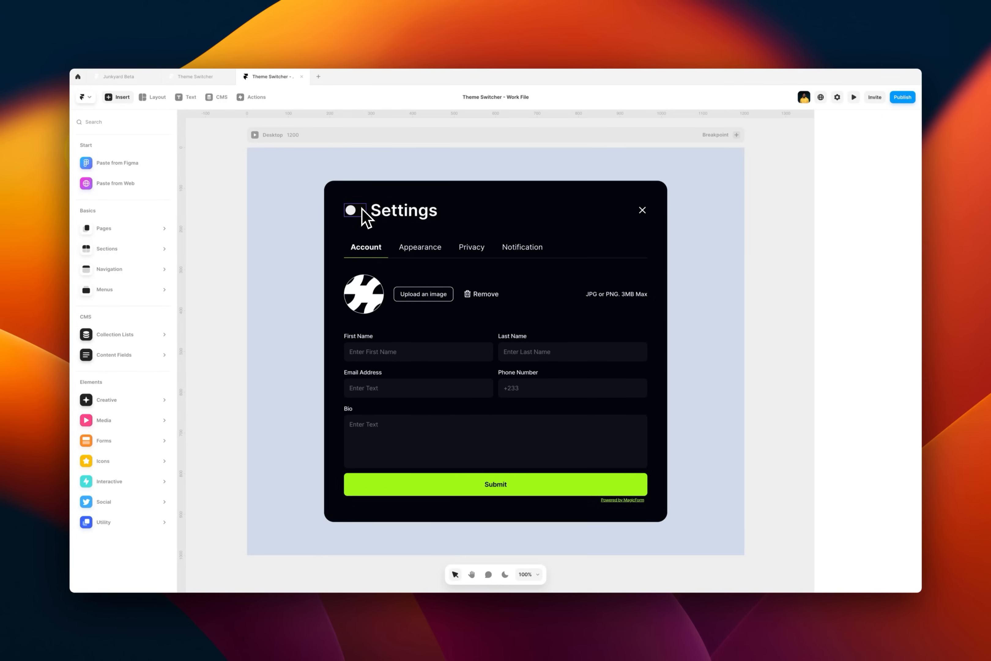
left_click(376, 280)
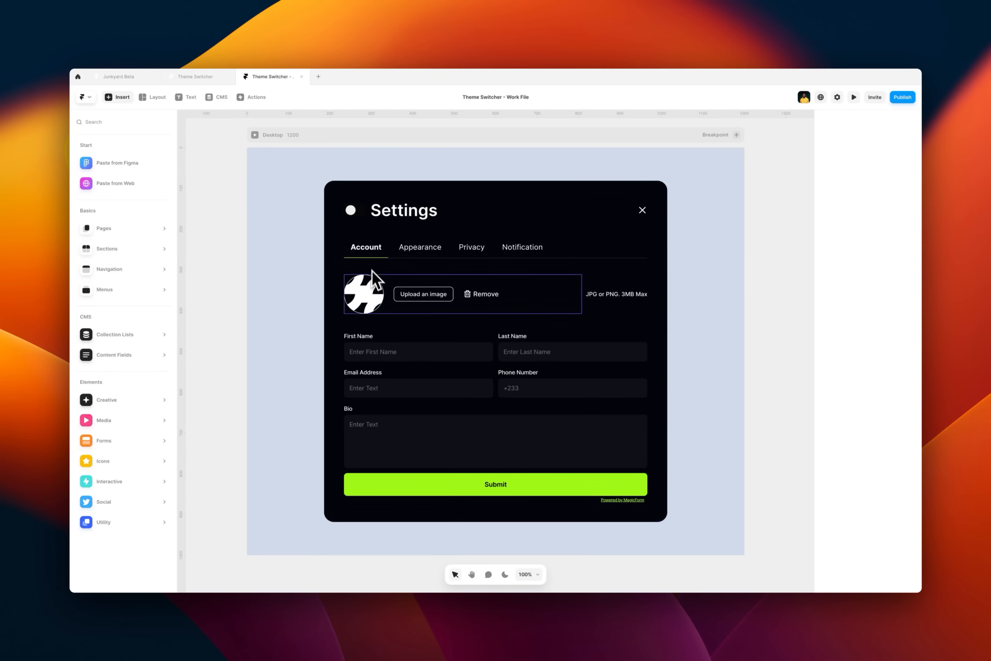
mouse_move(511, 587)
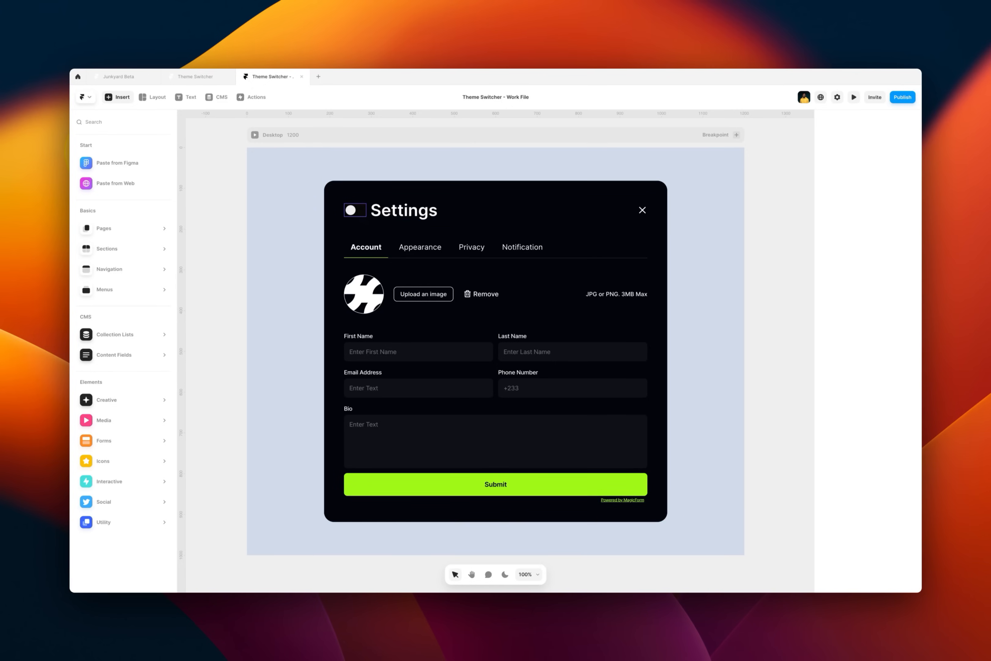
mouse_move(372, 228)
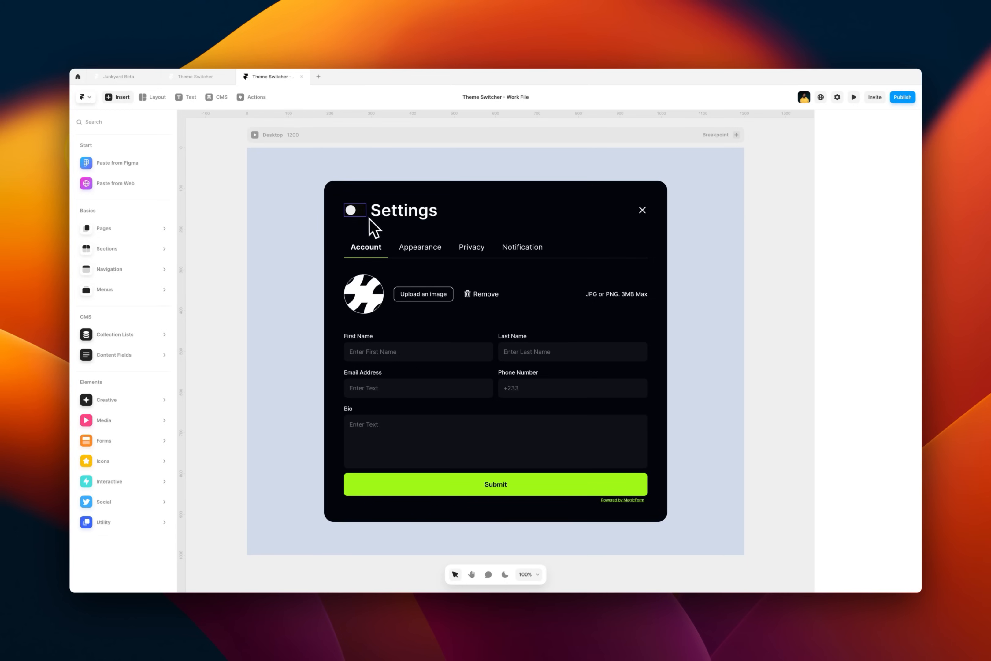
left_click(355, 209)
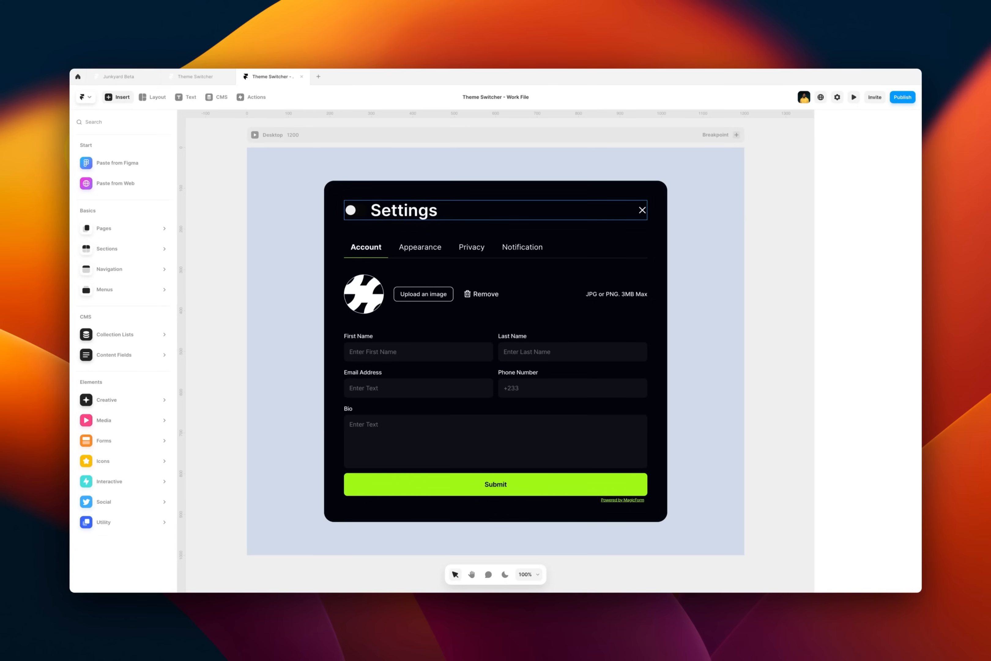
mouse_move(419, 247)
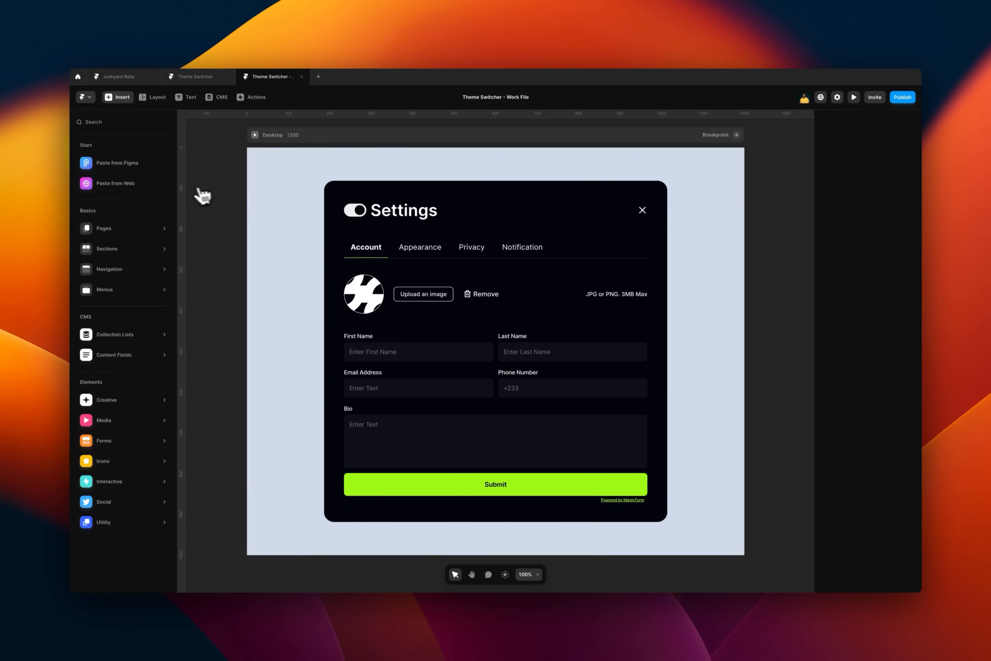
mouse_move(192, 160)
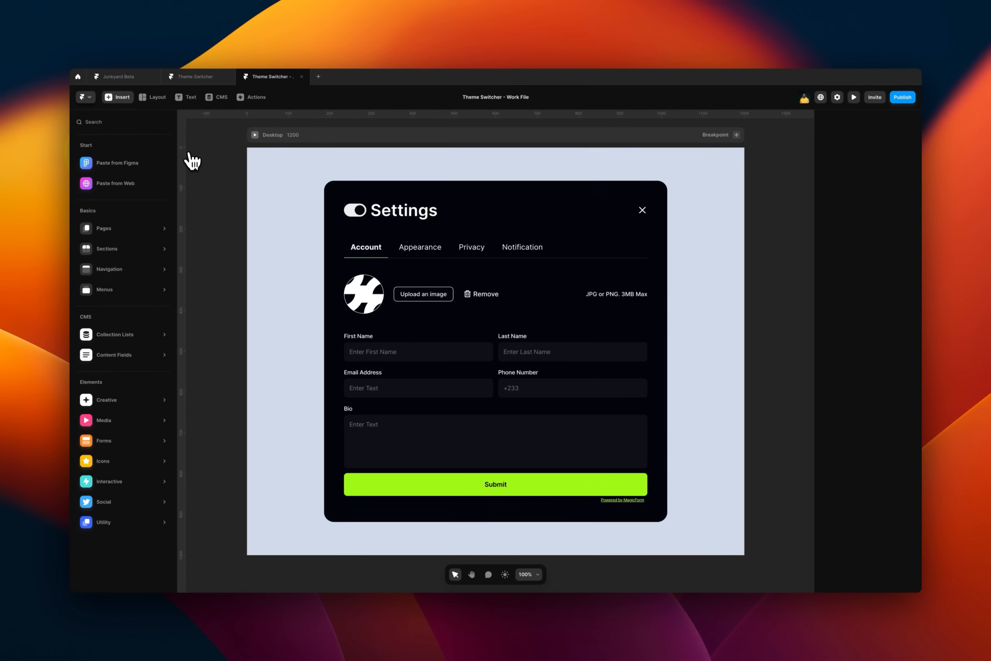
- Show the Assets panel and start a new color style from the Styles section
left_click(208, 155)
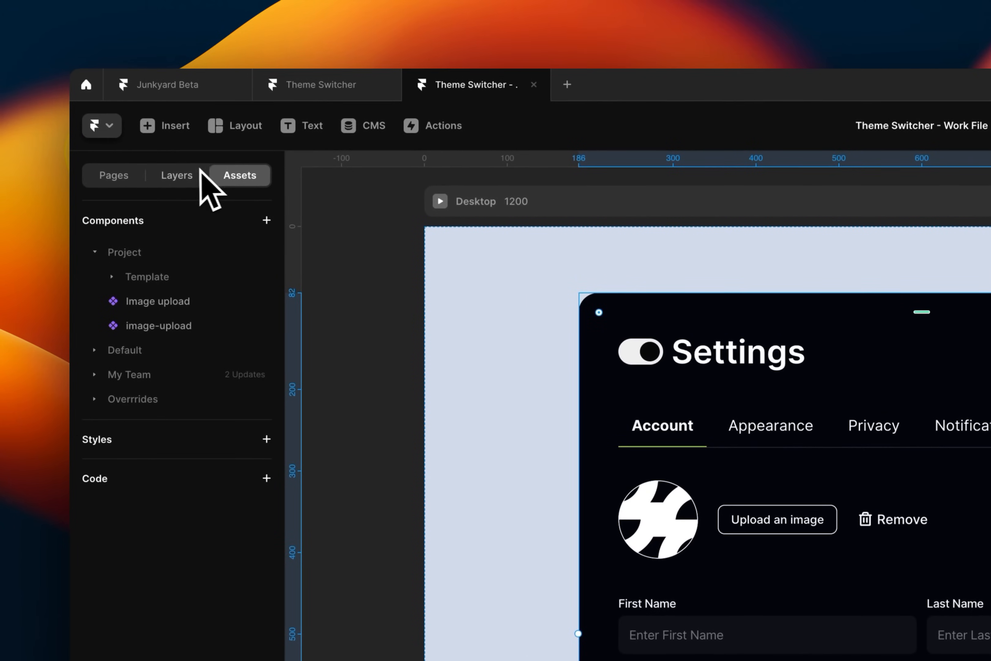
mouse_move(256, 193)
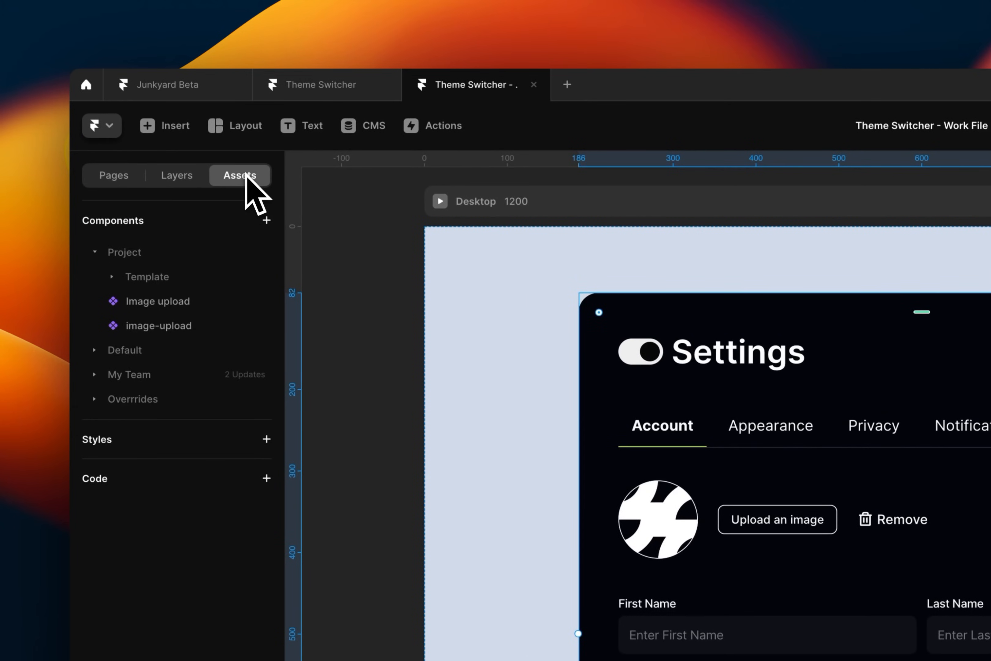
mouse_move(199, 461)
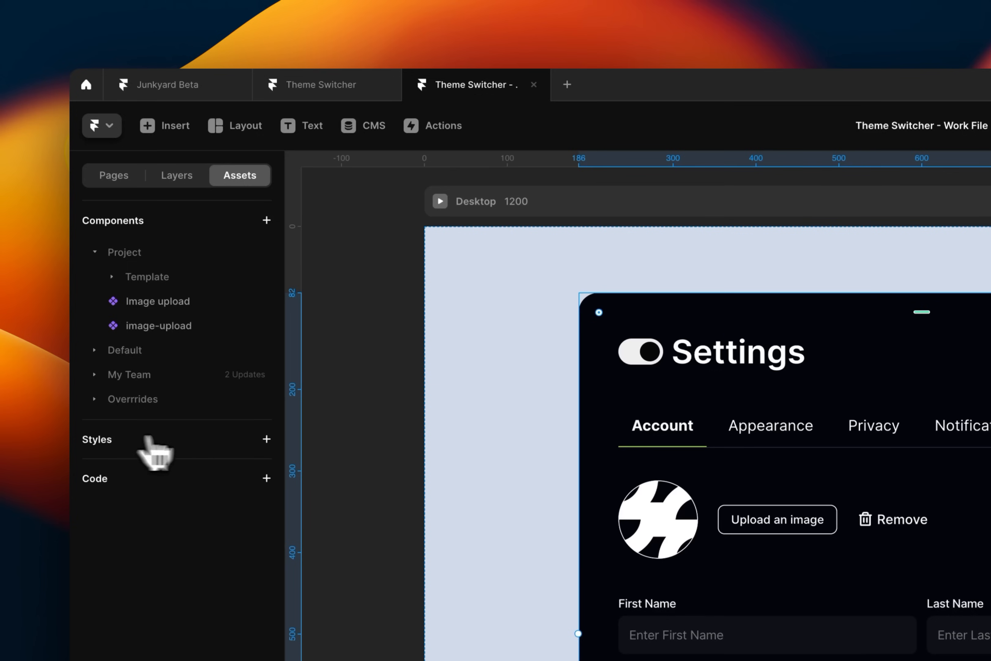
mouse_move(276, 455)
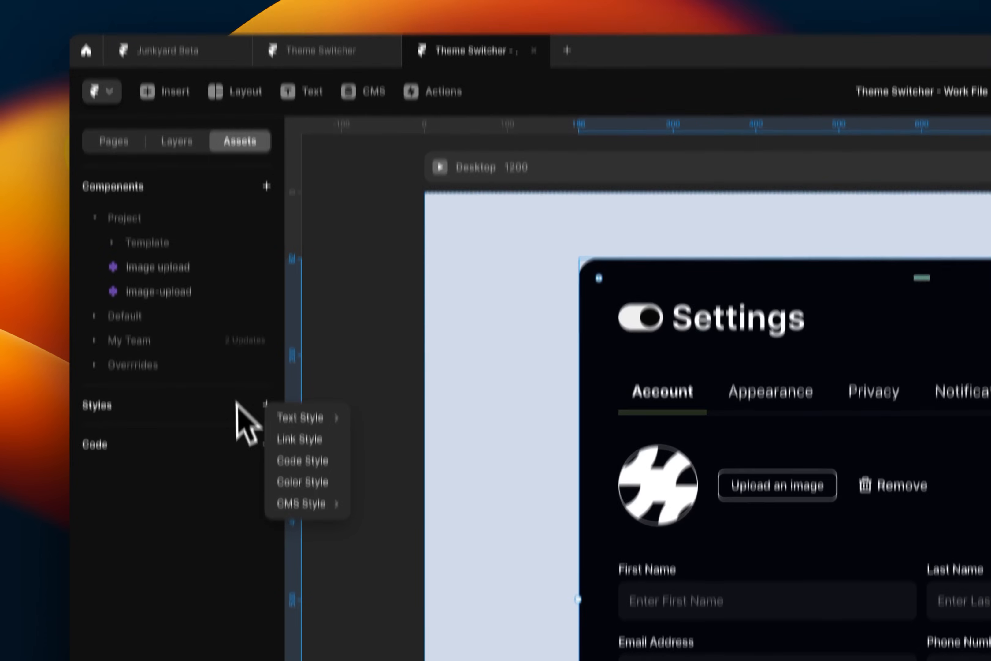
mouse_move(309, 372)
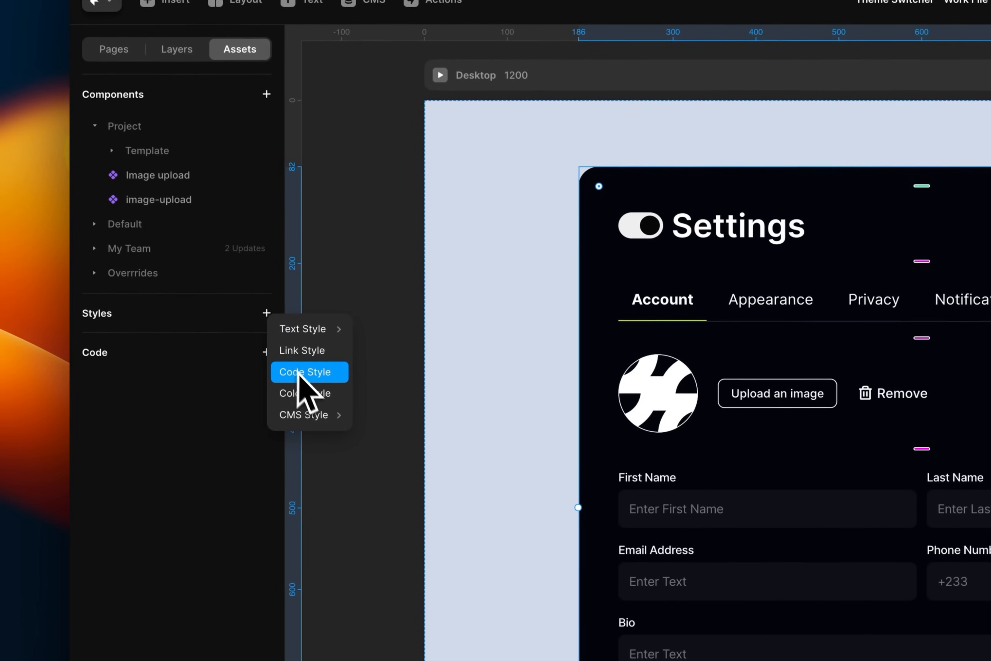
left_click(303, 393)
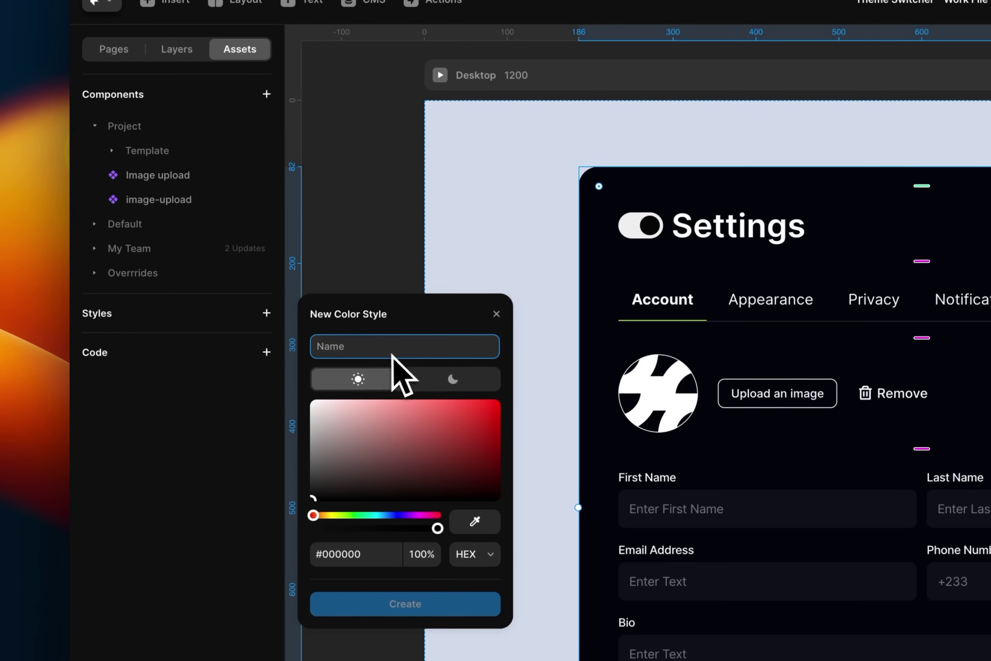
type("dslhfk")
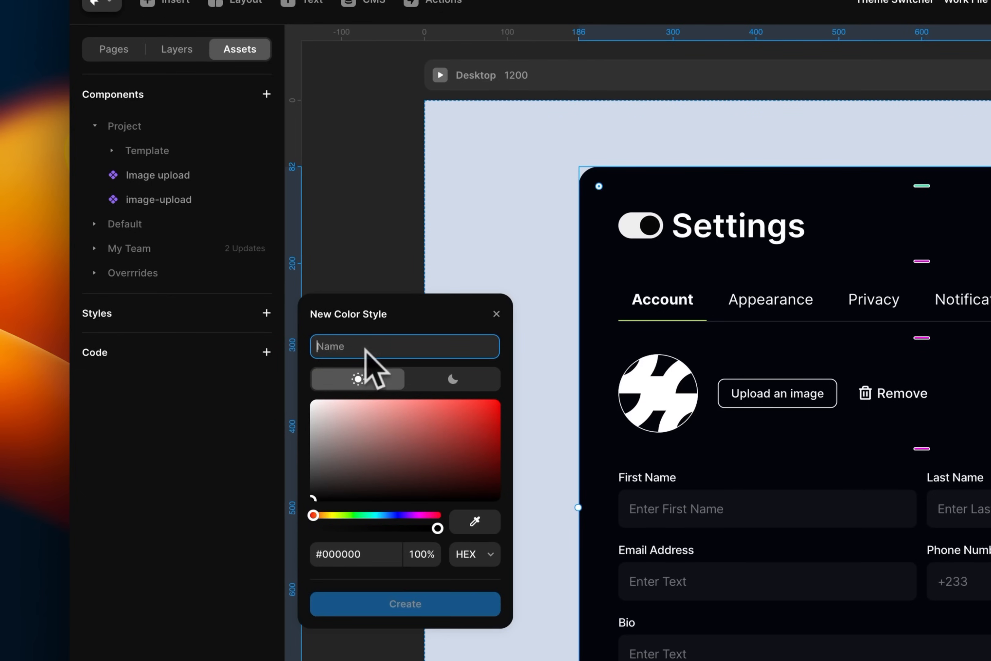
mouse_move(435, 385)
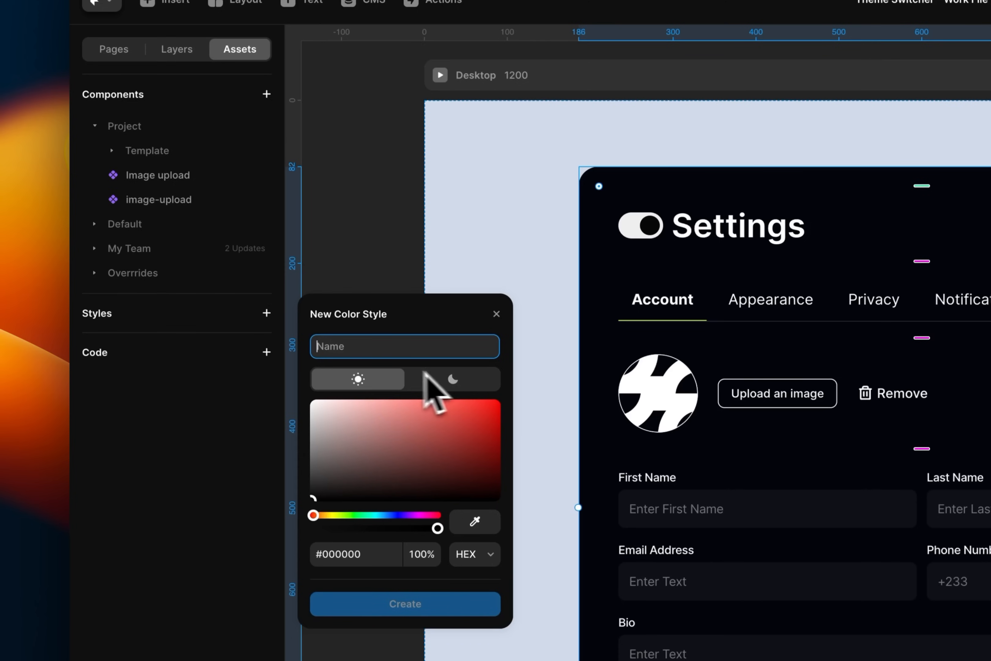
mouse_move(471, 404)
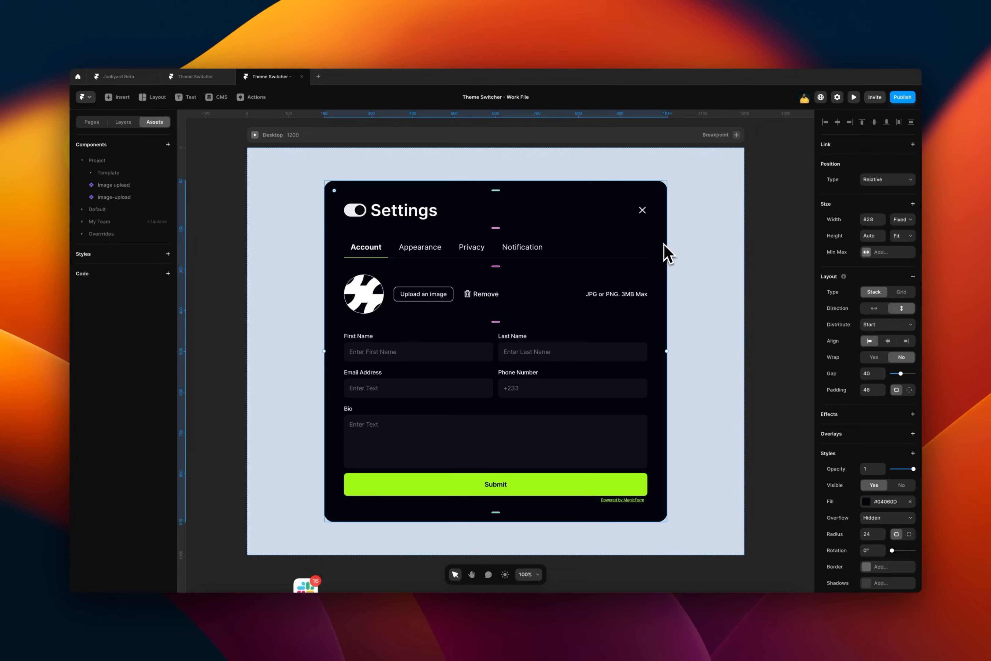
mouse_move(714, 278)
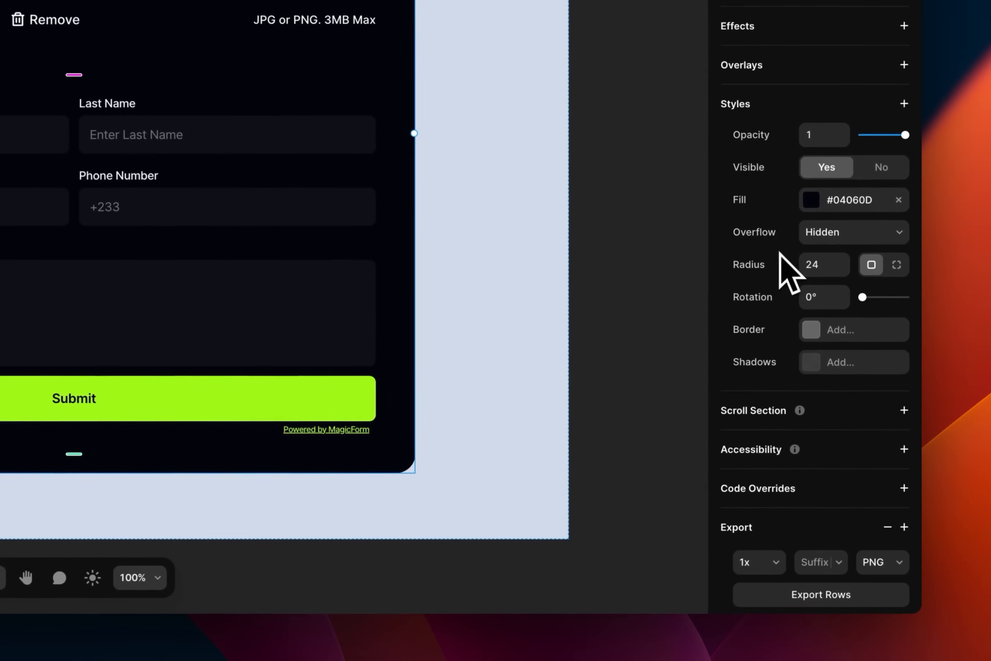
- Save the form background's #04060D fill as a color style named 'Black' and apply it
left_click(812, 200)
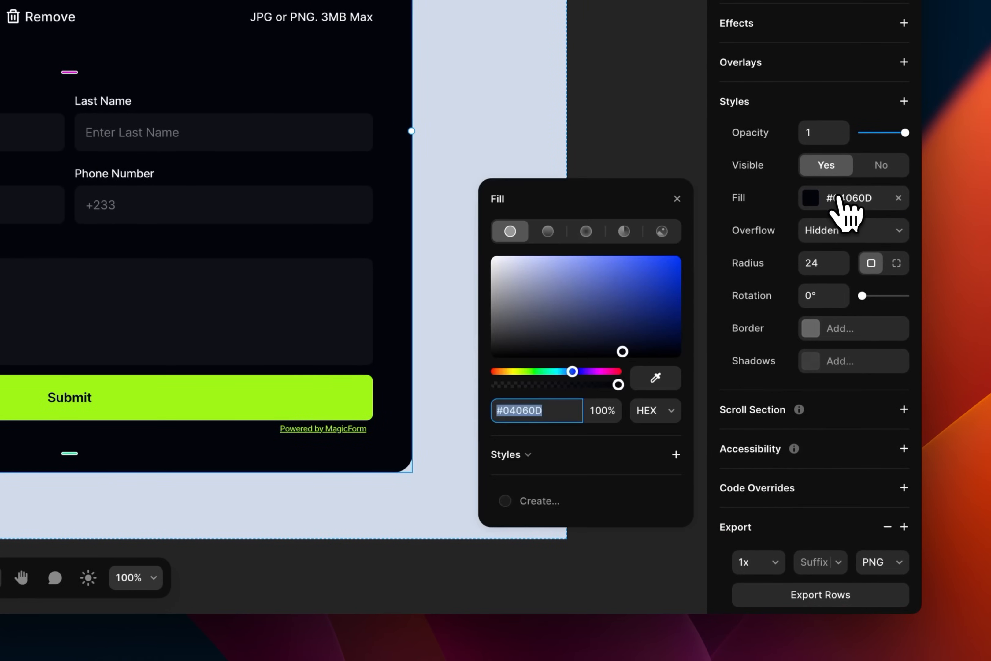
mouse_move(582, 455)
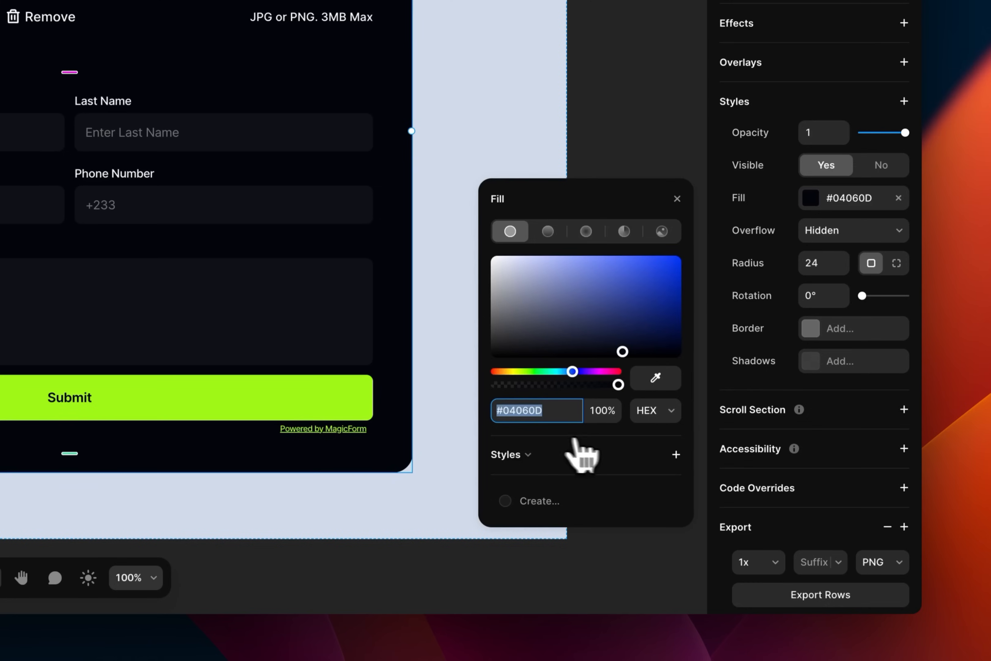
mouse_move(682, 471)
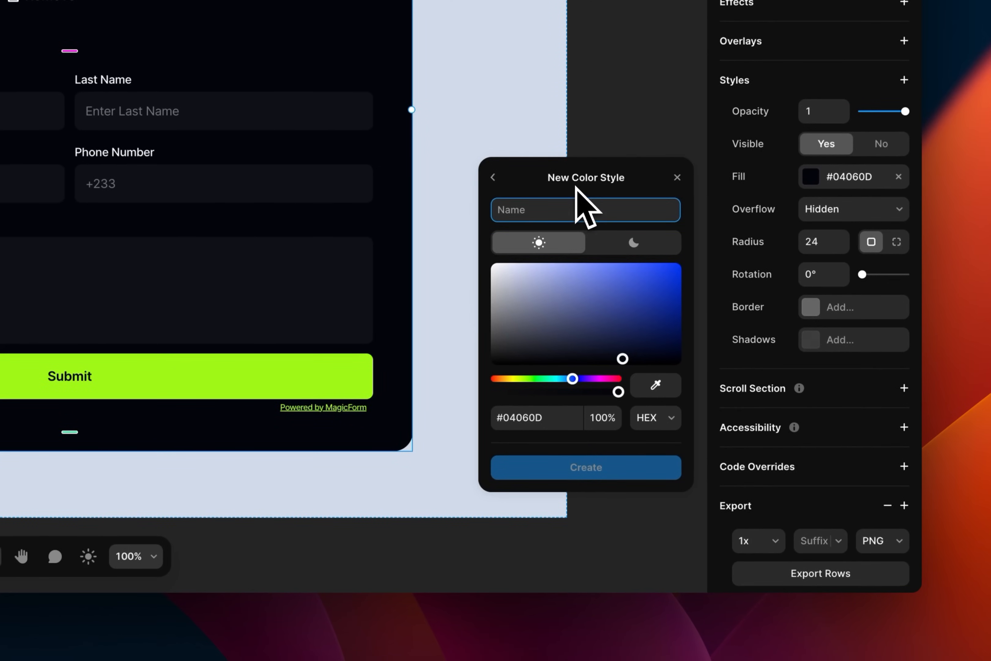
type("Blac")
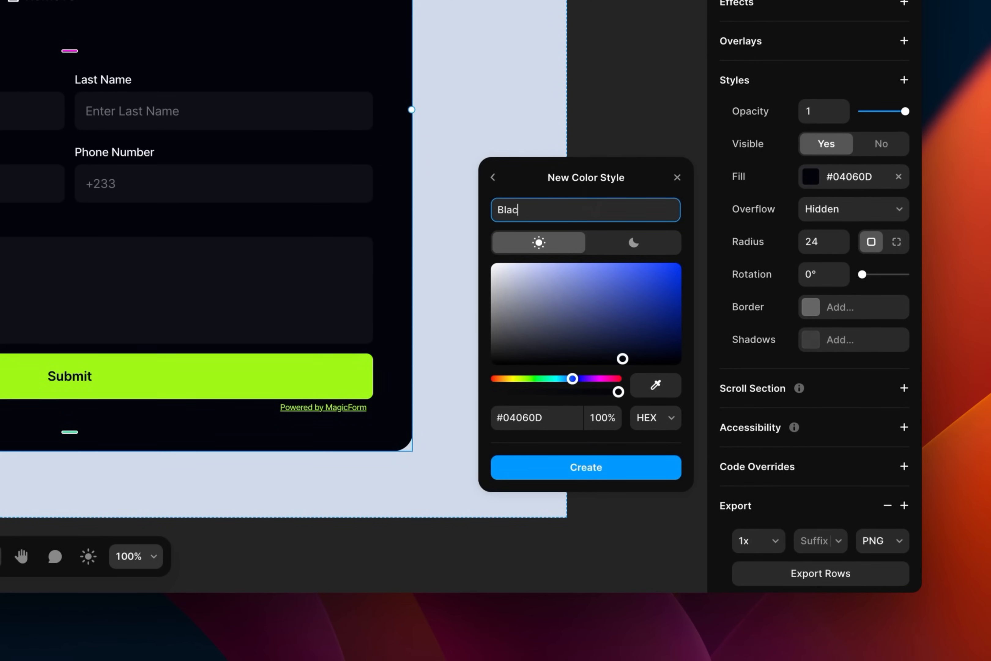
left_click(584, 466)
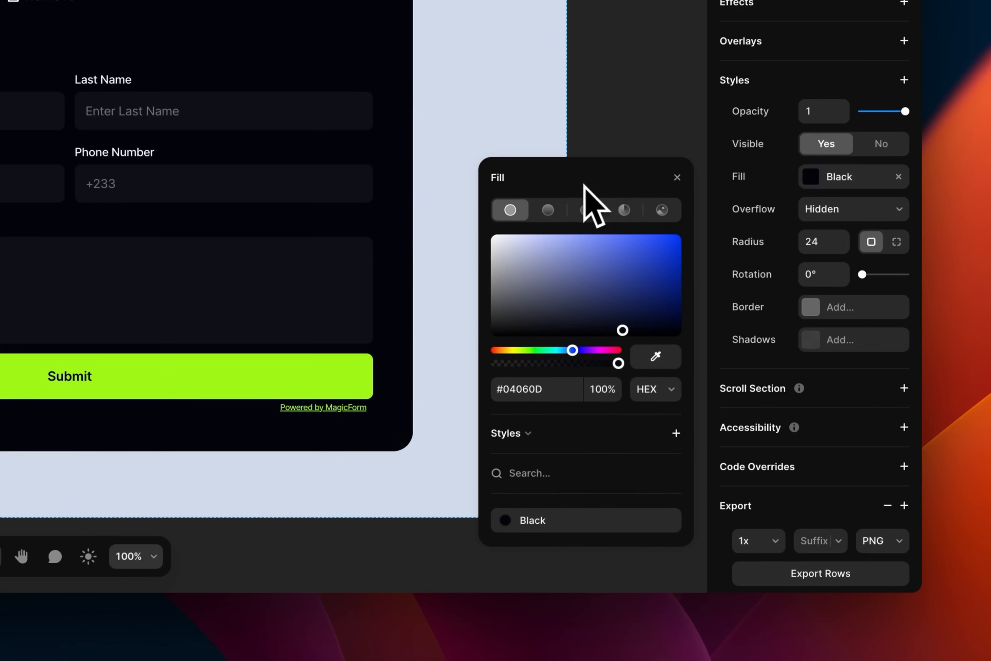
mouse_move(623, 541)
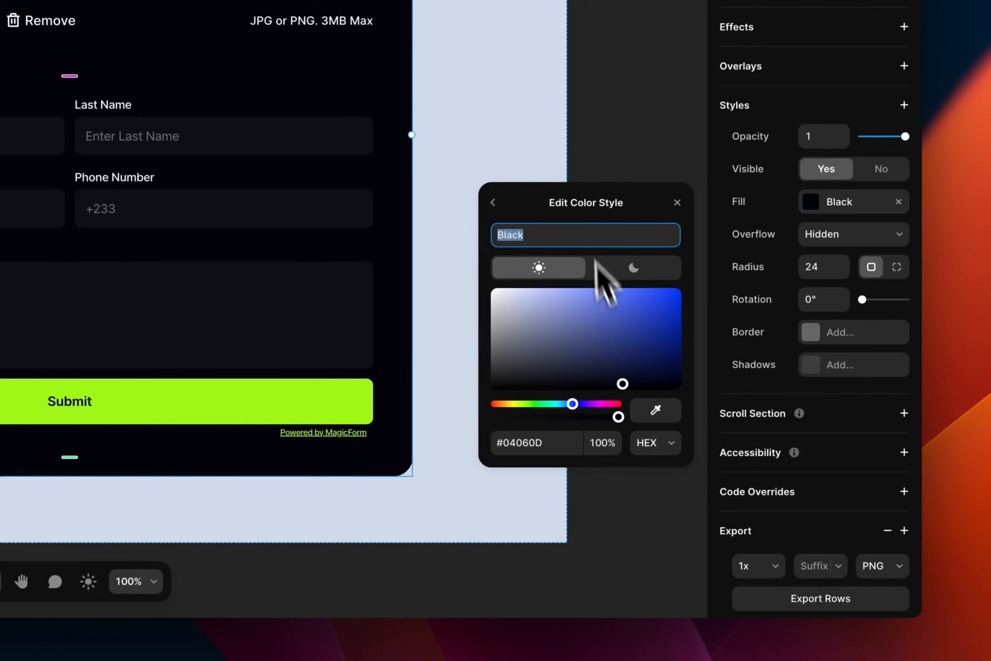
mouse_move(551, 442)
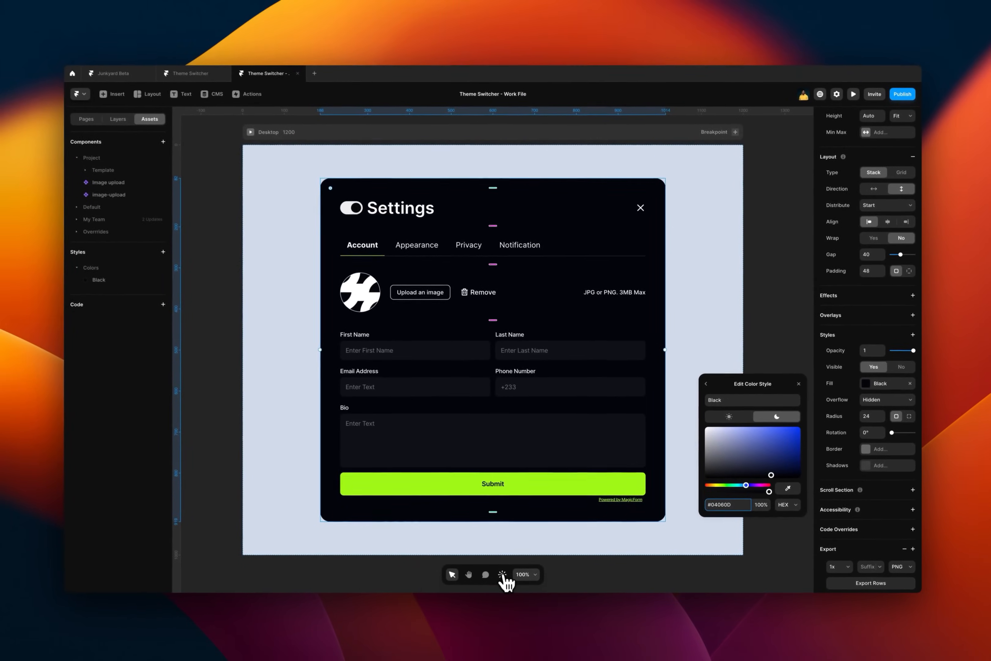
left_click(503, 573)
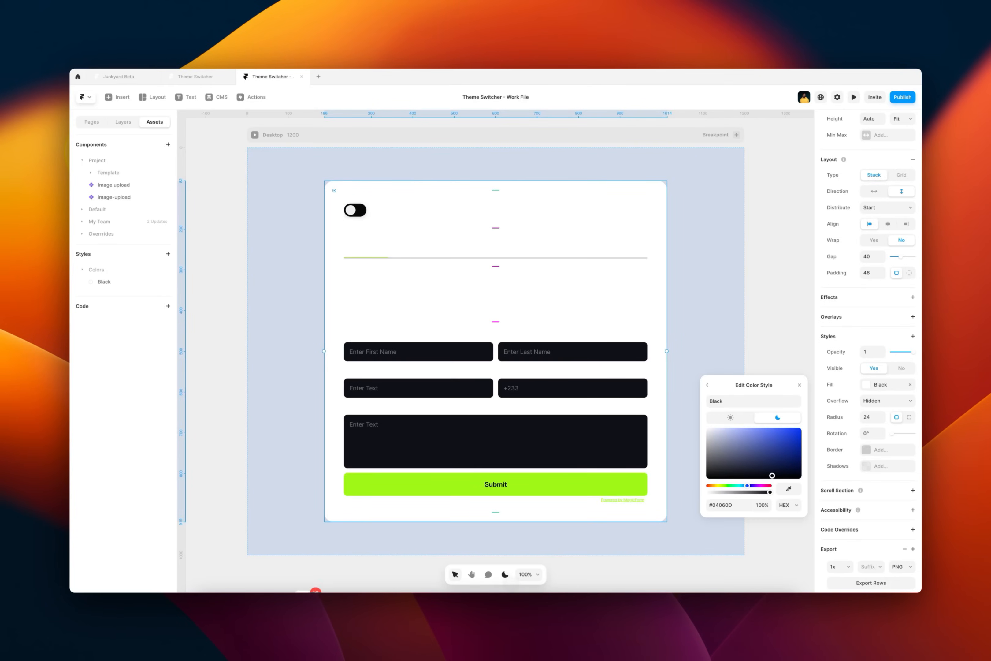
mouse_move(504, 574)
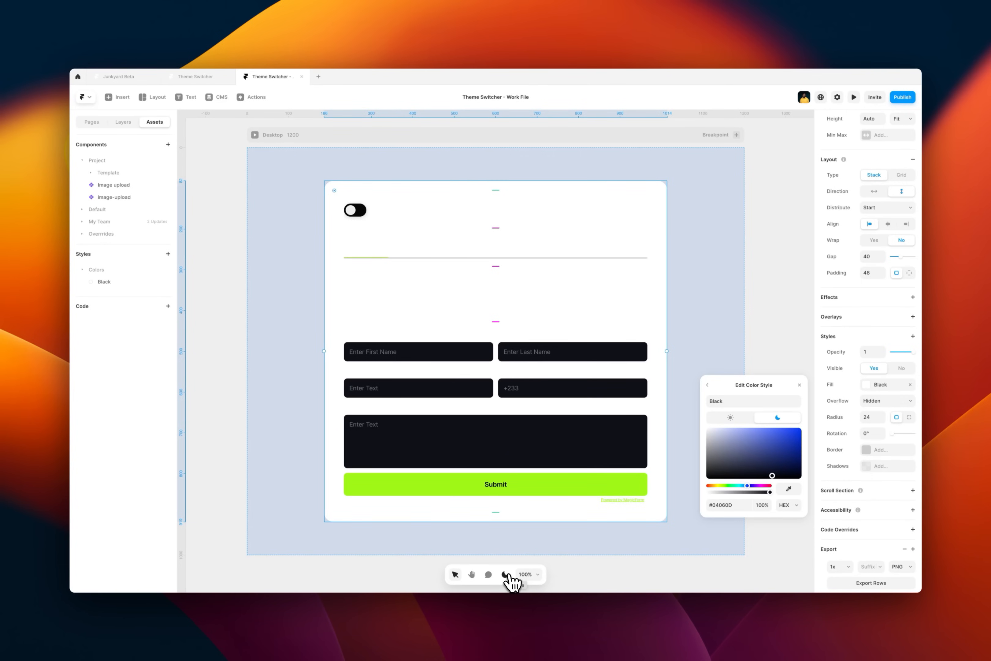
mouse_move(504, 574)
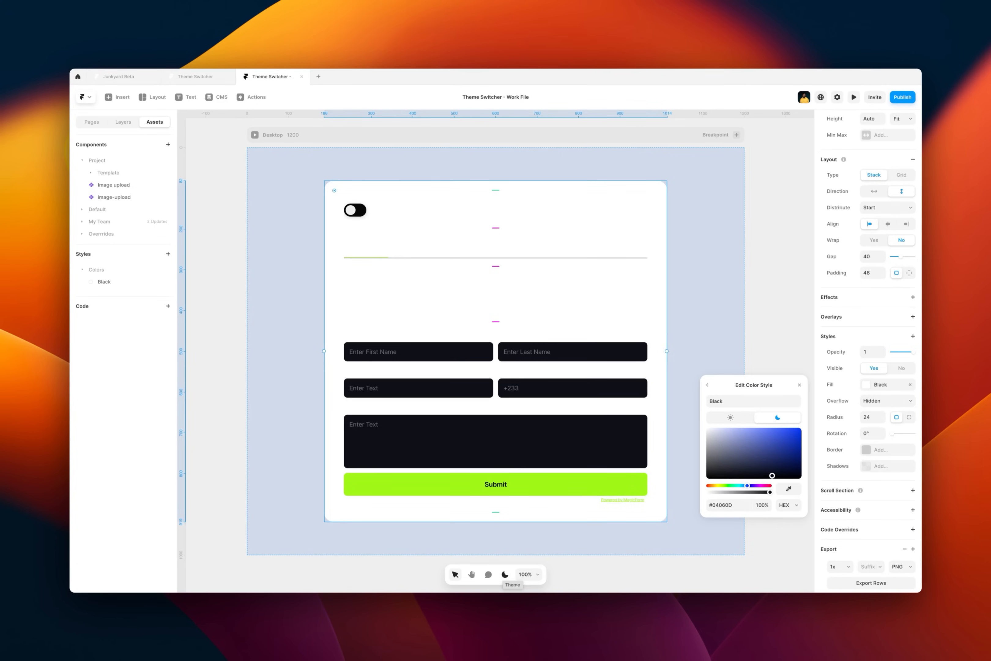
left_click(503, 574)
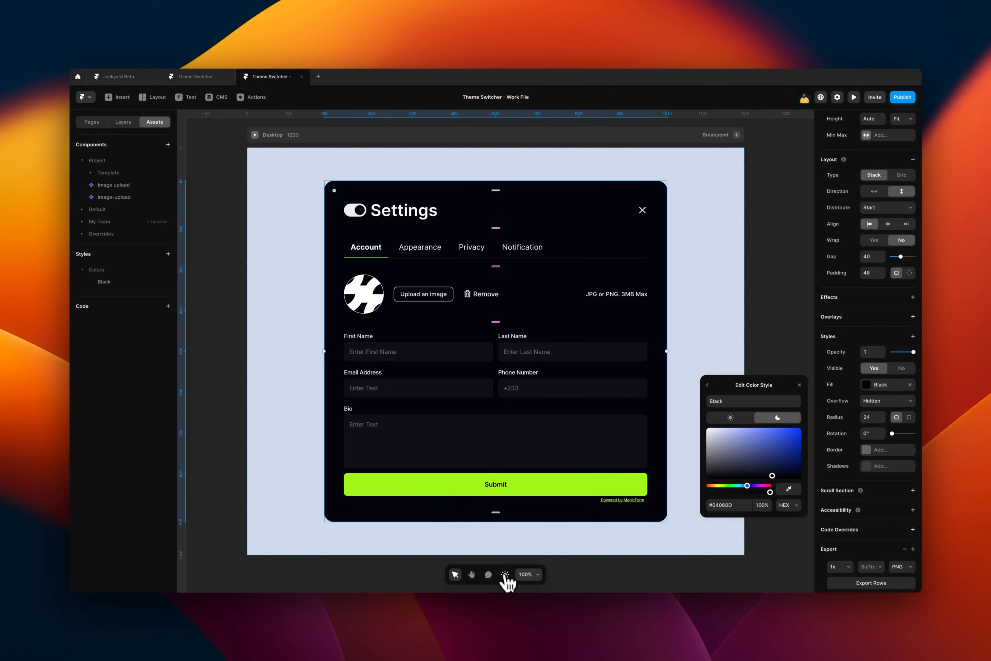
mouse_move(618, 207)
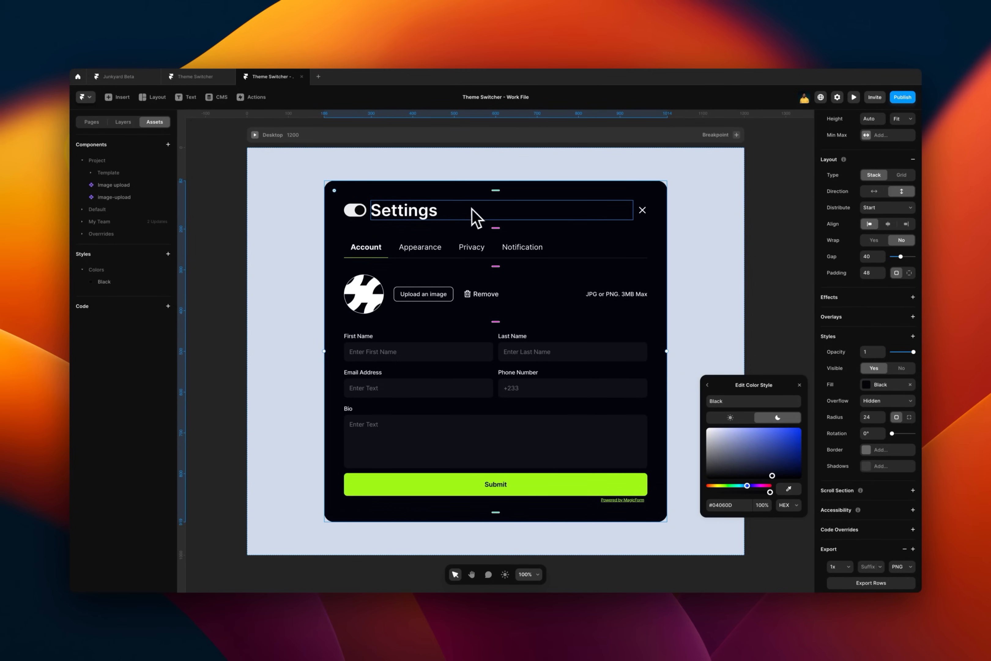
mouse_move(412, 225)
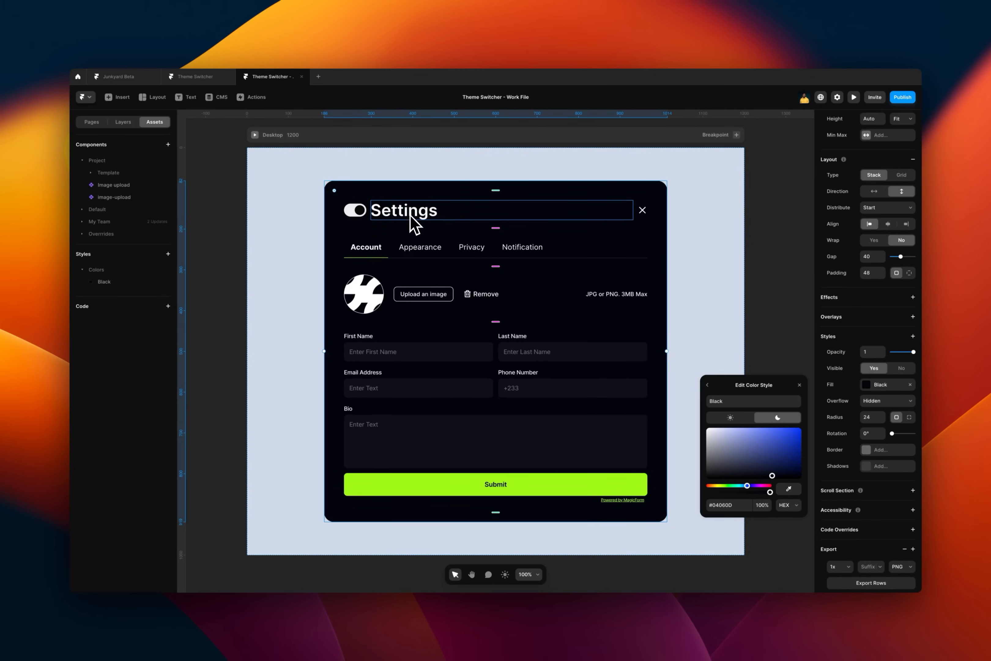
- Create a 'White' color style (#FFFFFF, with dark value) and apply it to the Settings heading
left_click(404, 210)
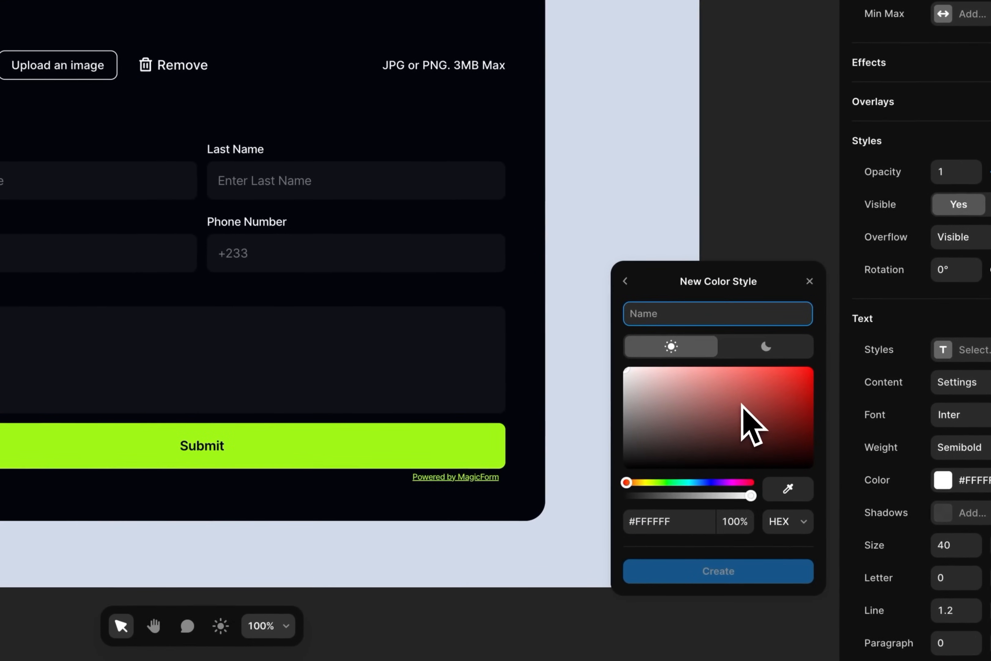
type("White")
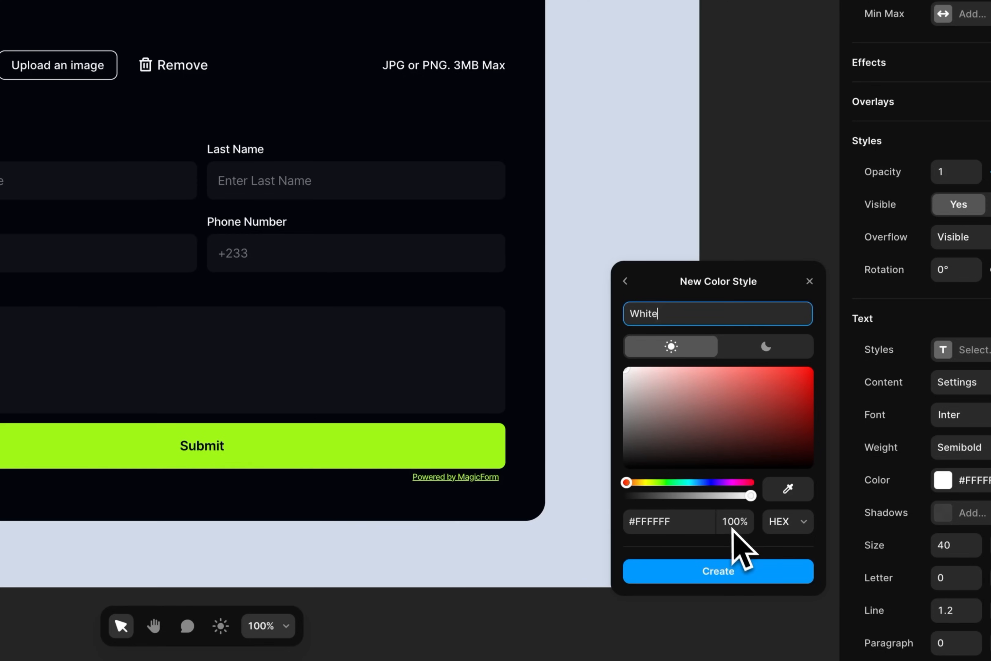
left_click(668, 521)
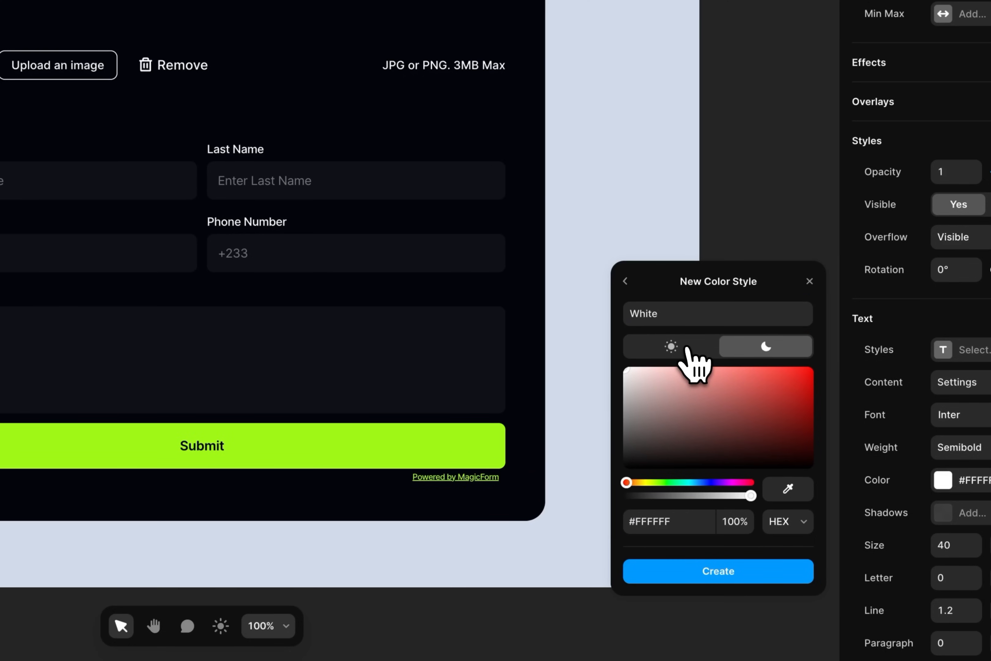
mouse_move(680, 443)
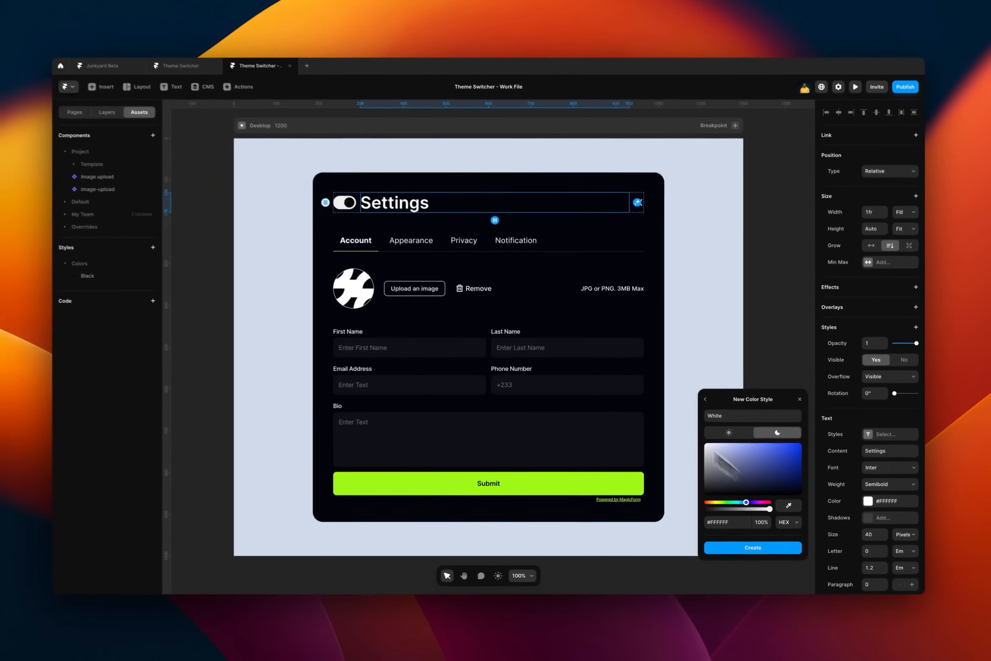
left_click(751, 547)
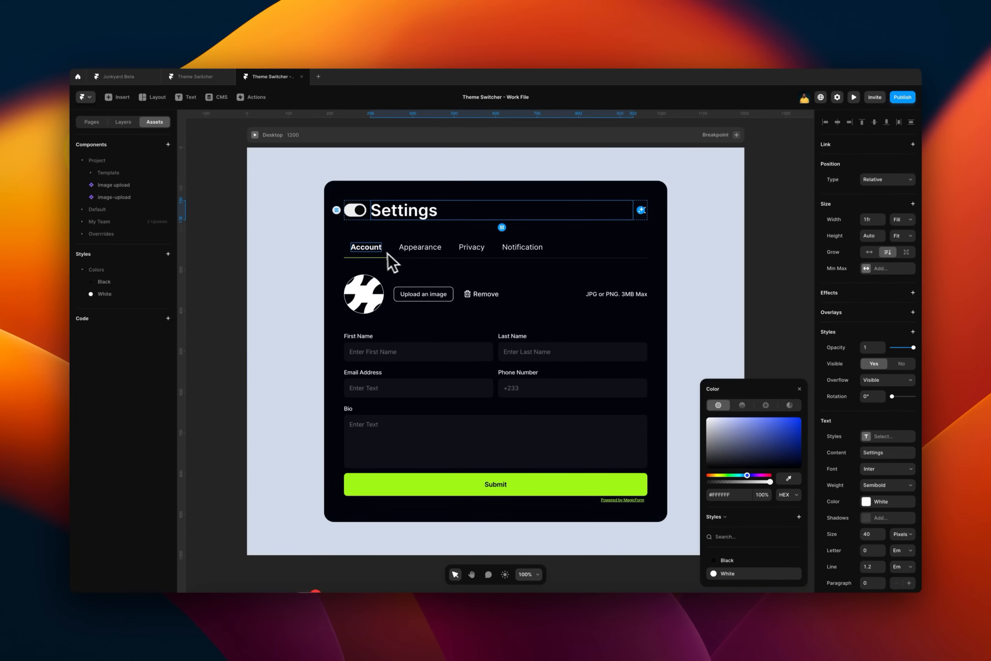
- Apply the White style to the Account, Appearance, Privacy and Notification tab labels
left_click(365, 247)
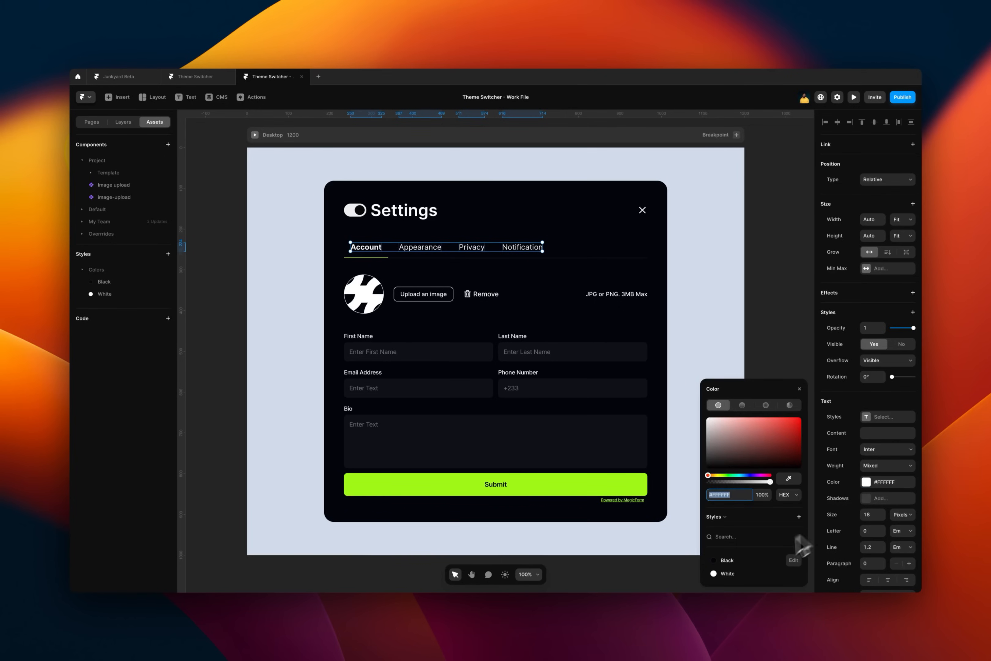
left_click(395, 300)
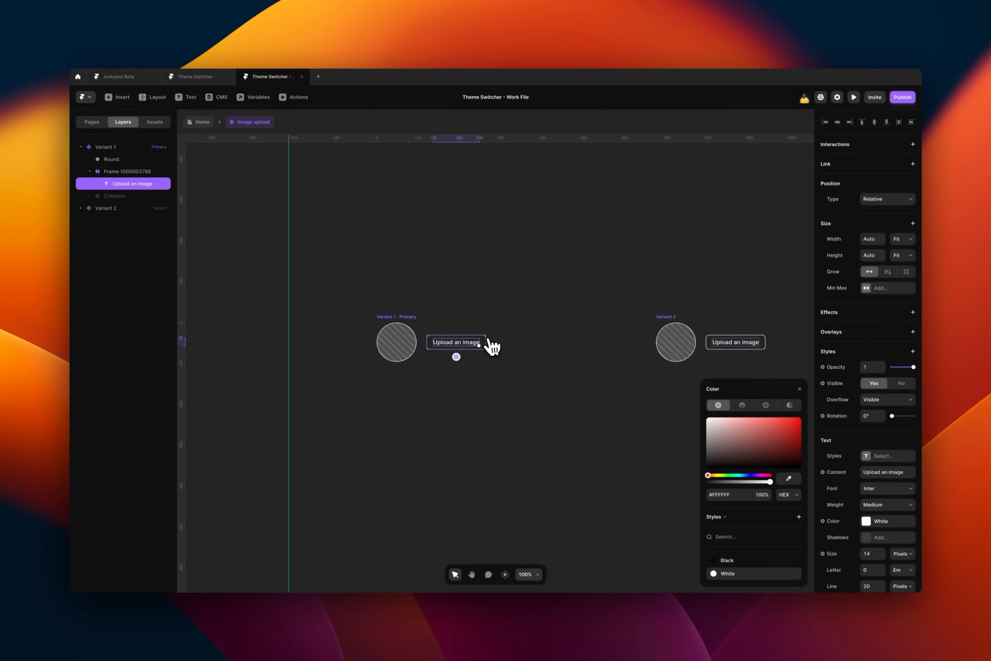
- Give the frame around the Upload an image label a White style border
left_click(130, 171)
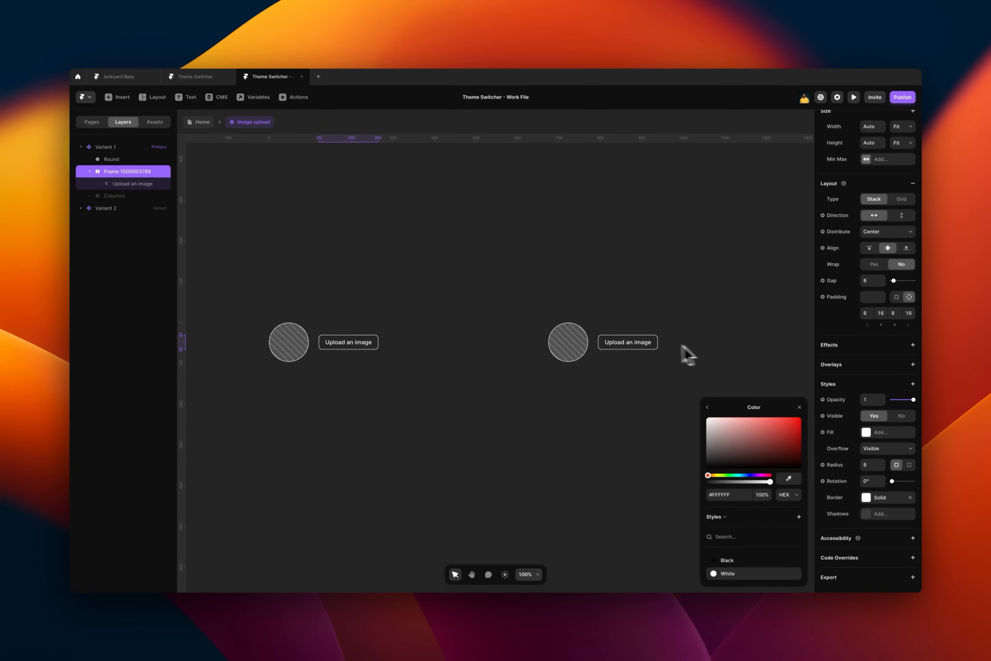
left_click(626, 342)
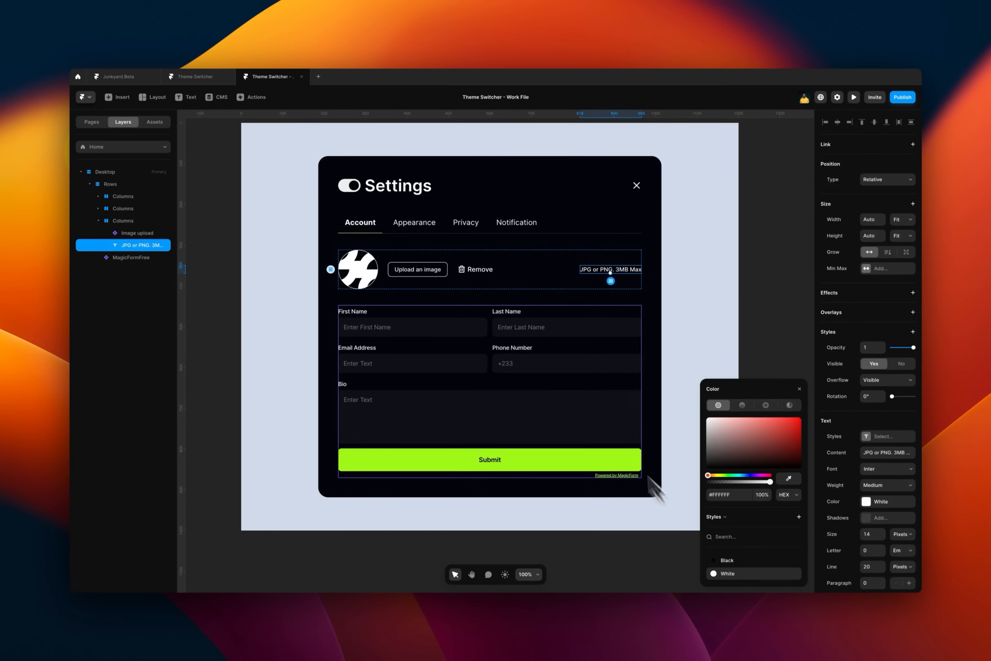
mouse_move(471, 333)
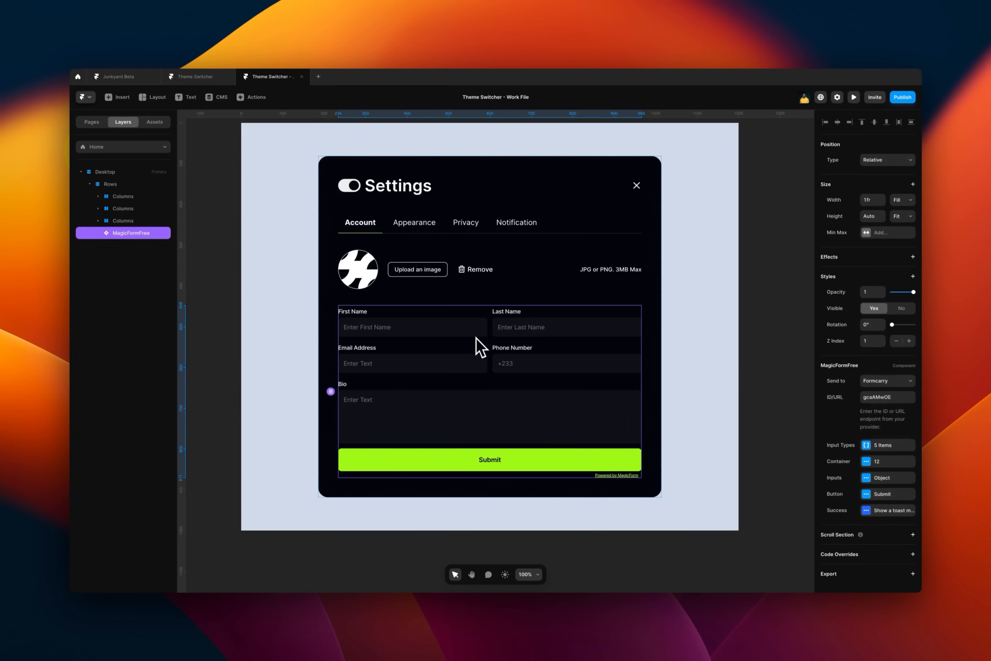
mouse_move(601, 337)
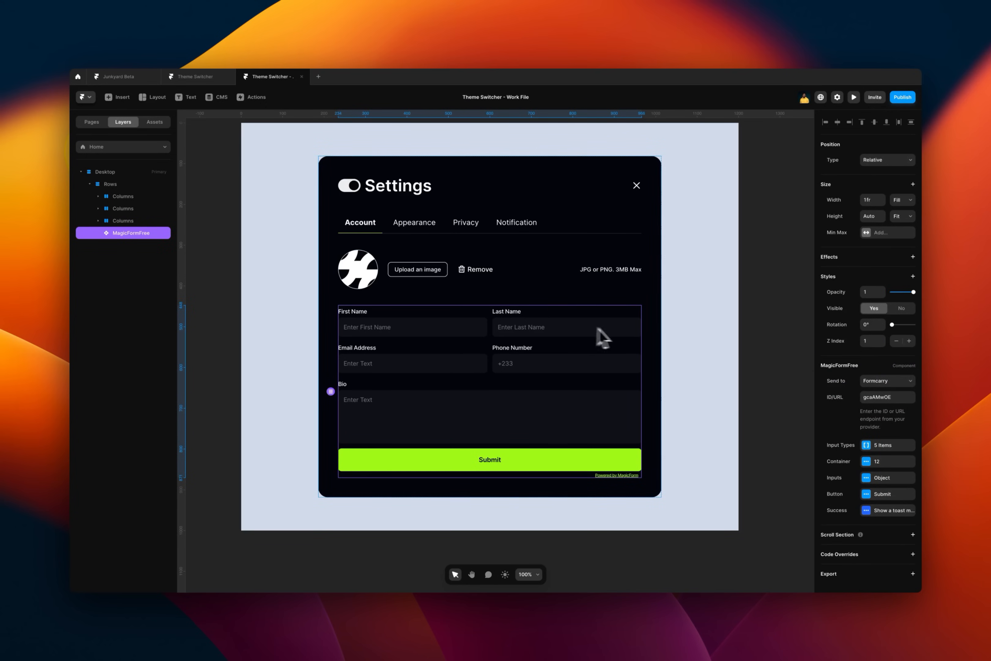
mouse_move(898, 520)
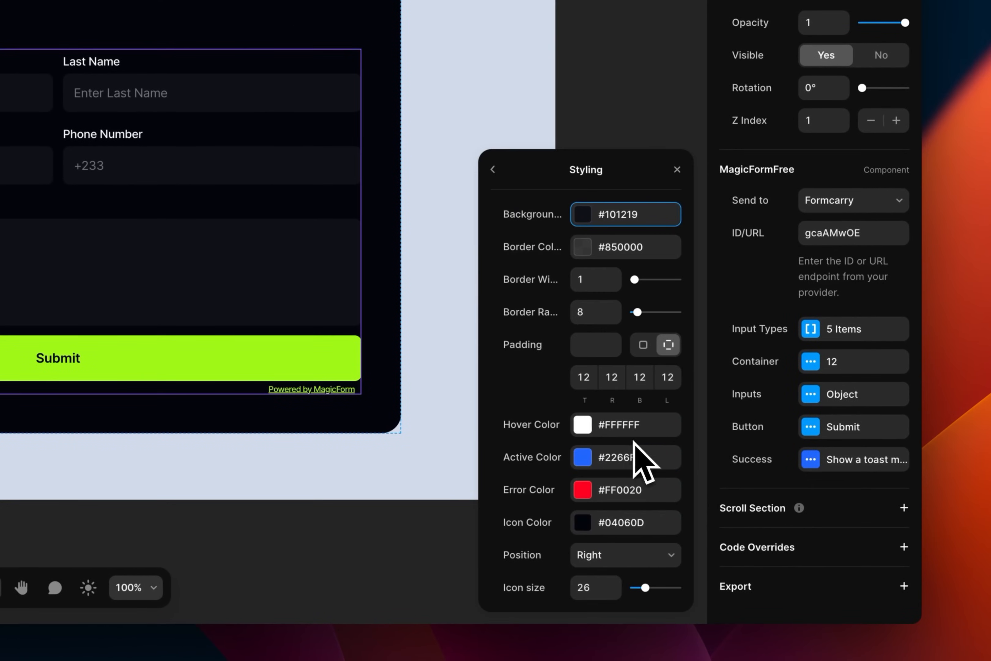
- Set inputs' hover color to White and background to a new 'Dark Grey' style, light #F7F7F7, dark #101219
left_click(582, 424)
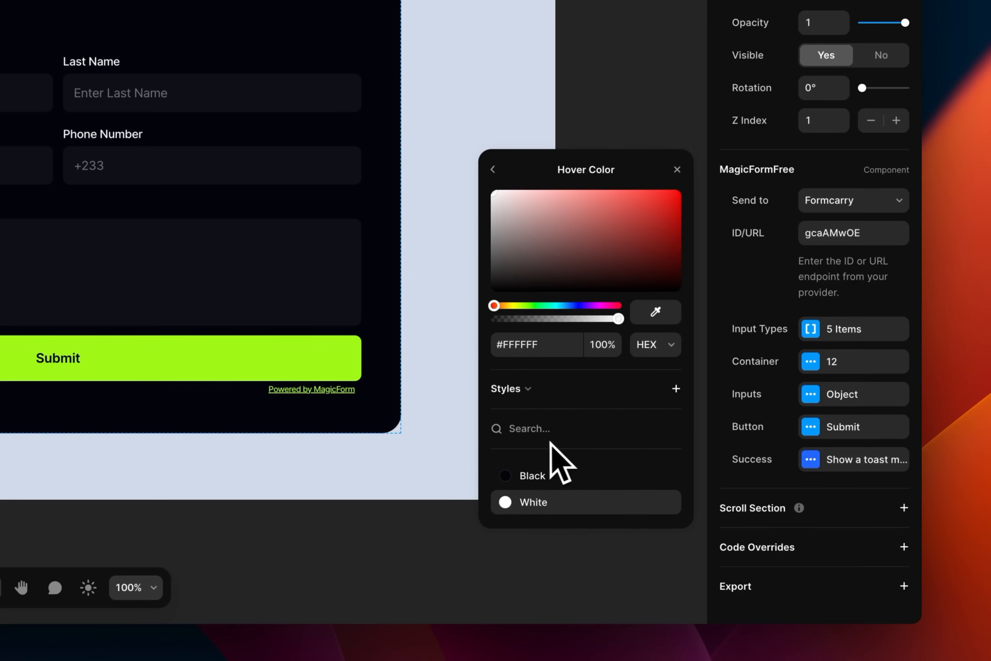
left_click(493, 169)
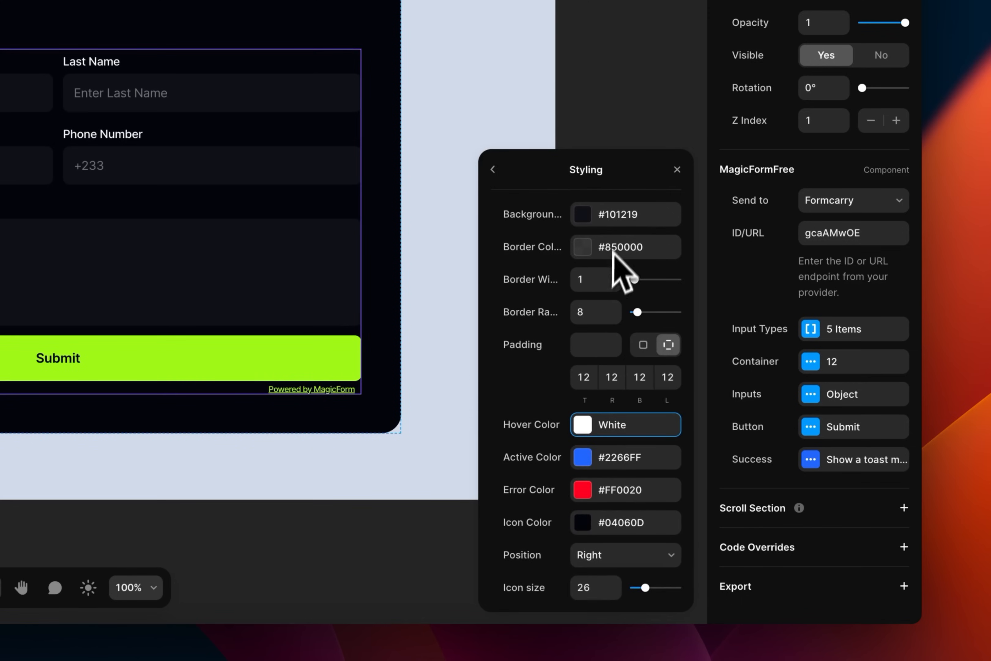
left_click(582, 214)
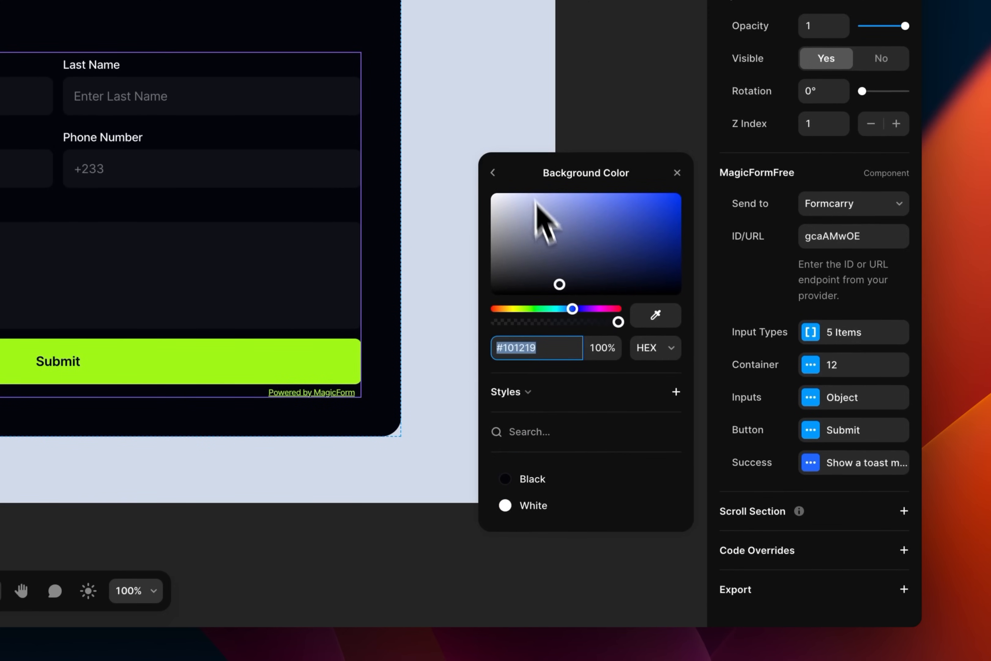
mouse_move(638, 405)
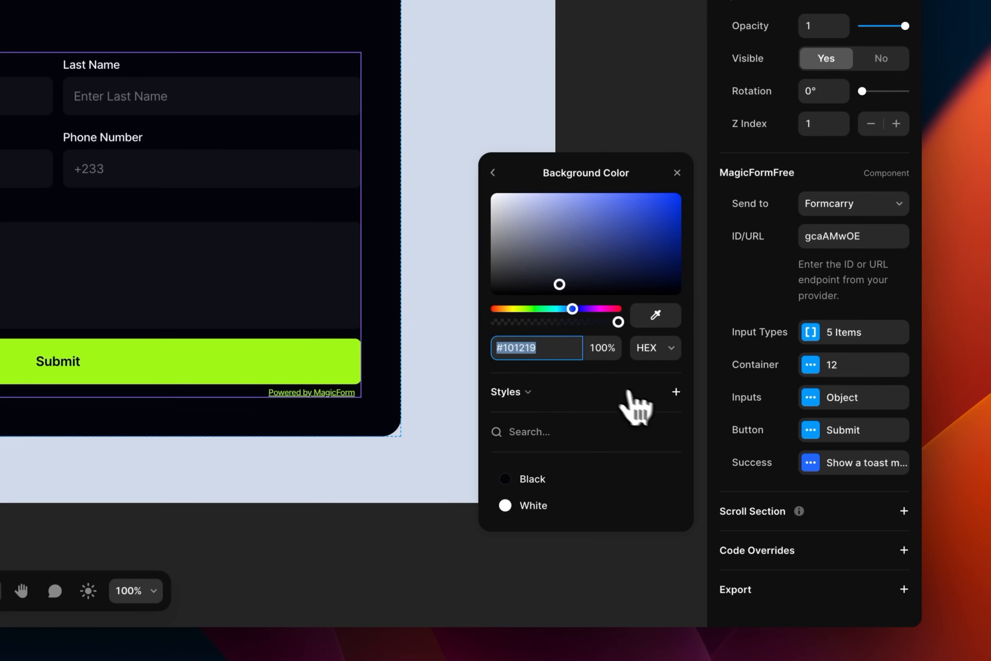
left_click(675, 391)
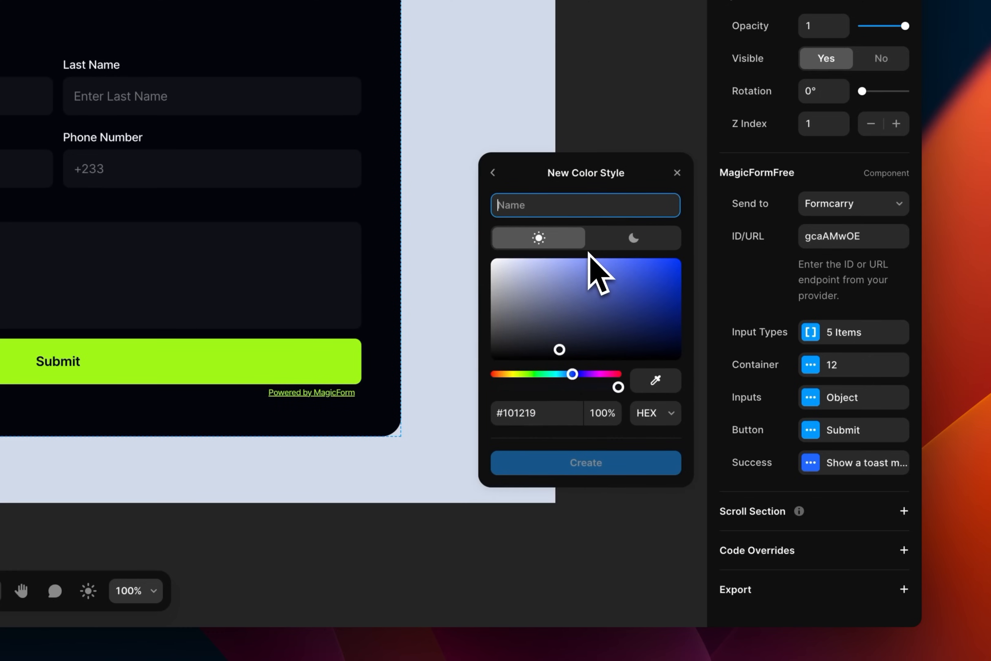
type("Dark Grey")
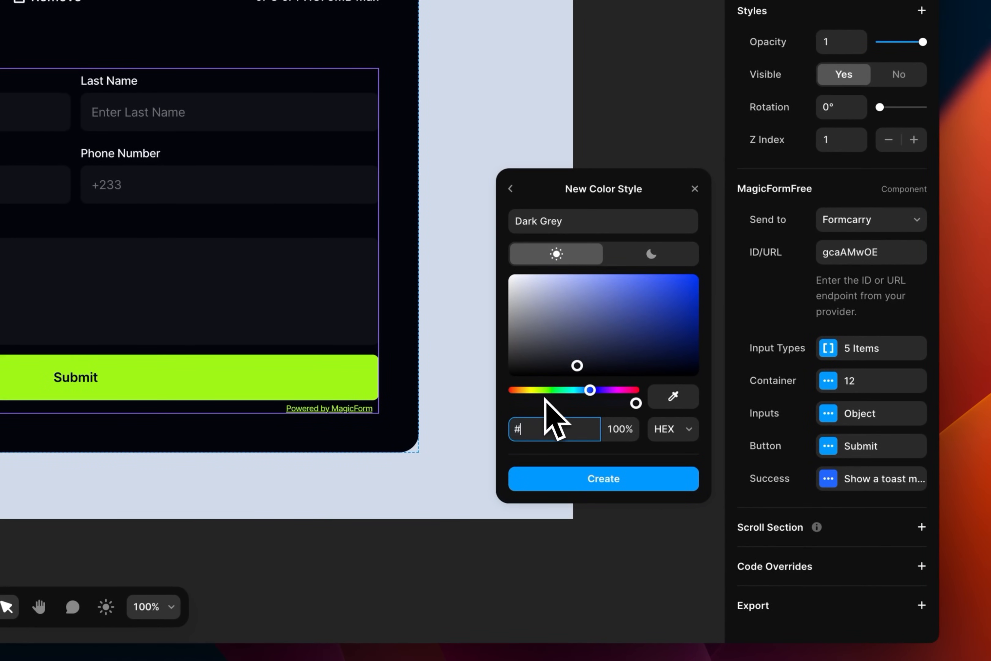
type("f7f7f7")
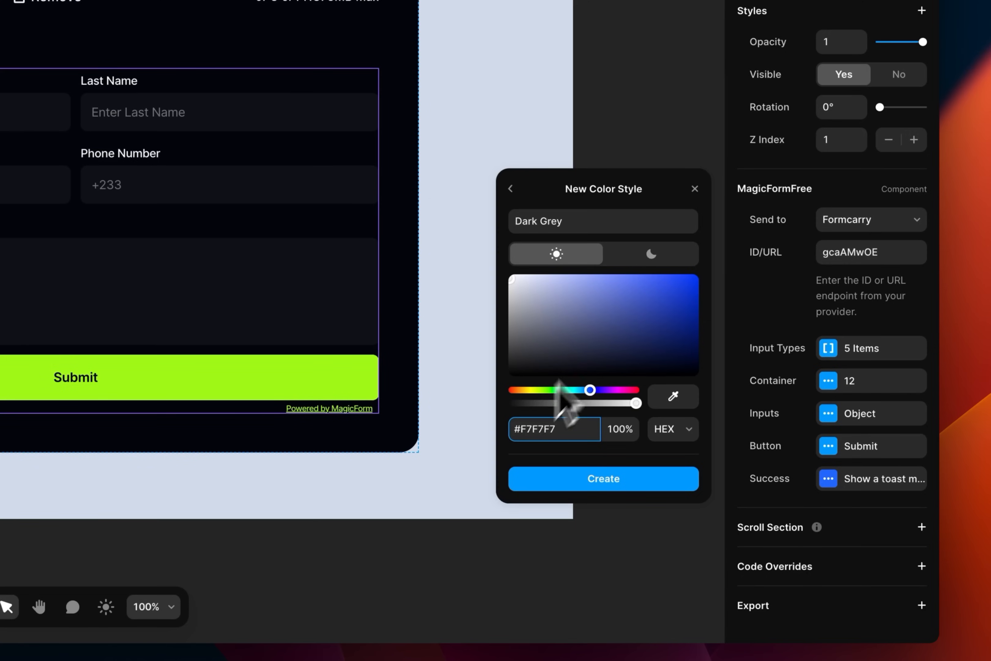
left_click(650, 254)
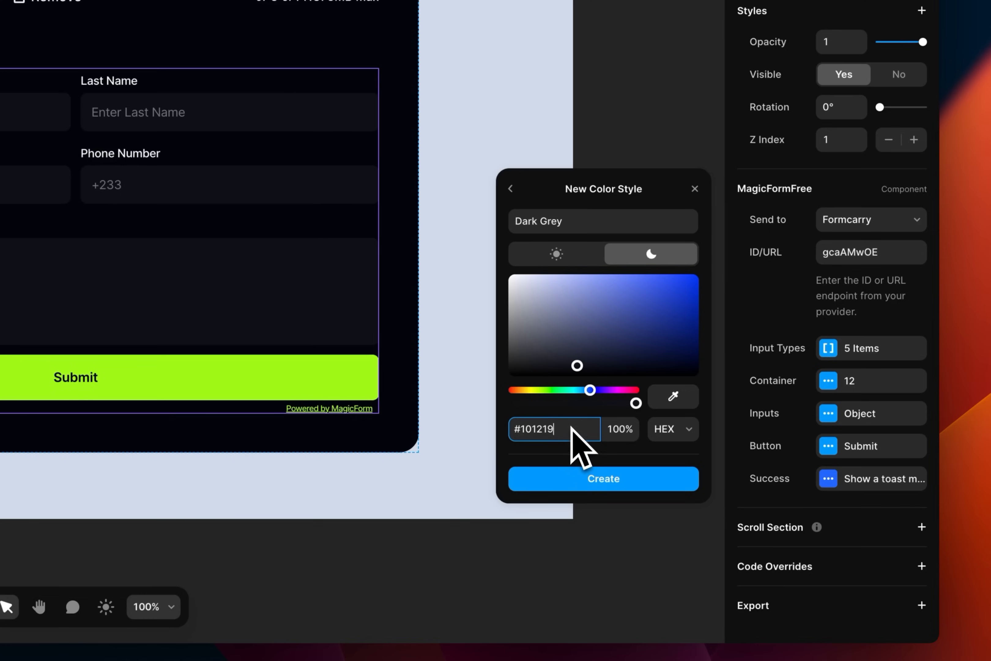
mouse_move(613, 436)
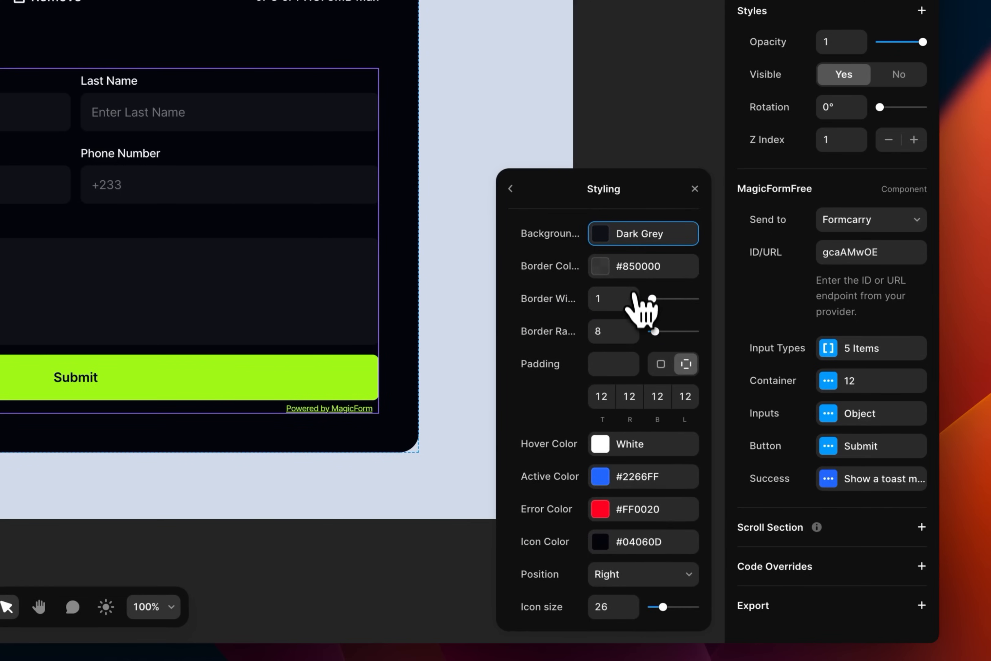
- Save the inputs' active colour as a new color style named 'Green'
left_click(608, 477)
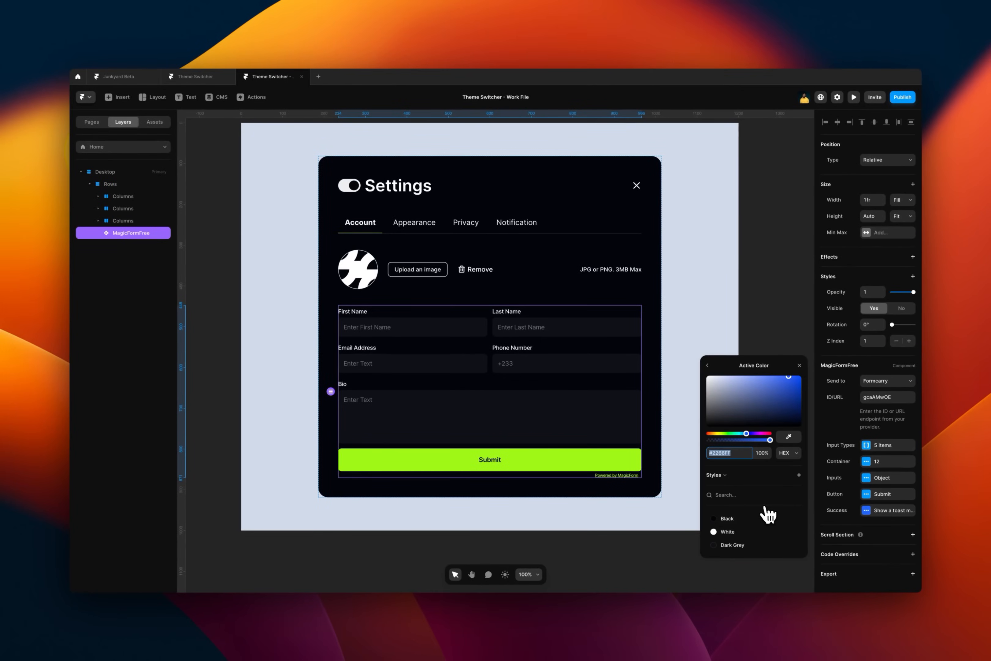
mouse_move(765, 509)
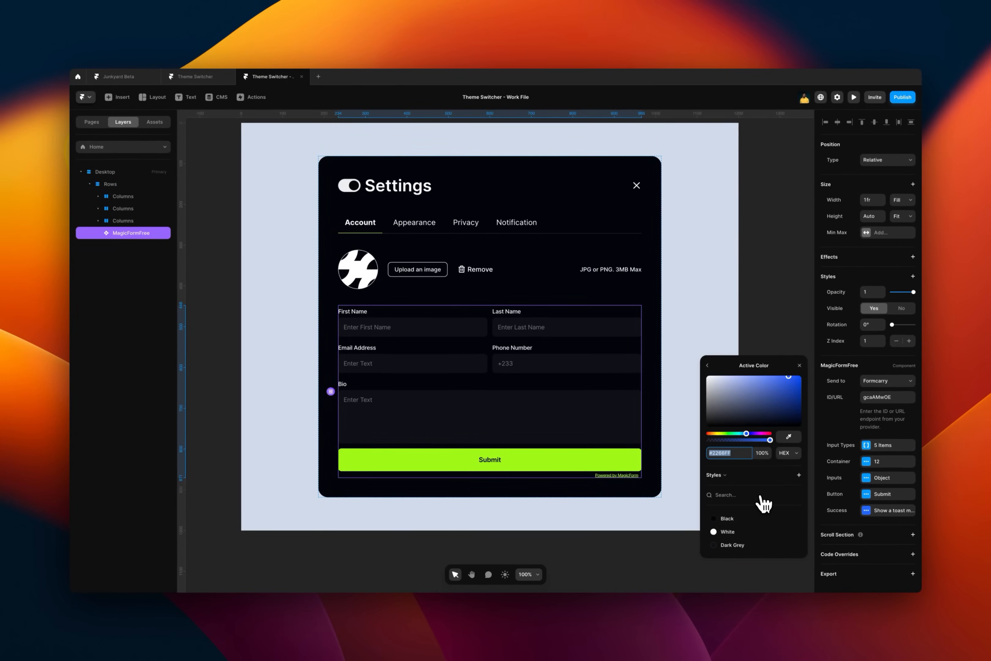
left_click(707, 364)
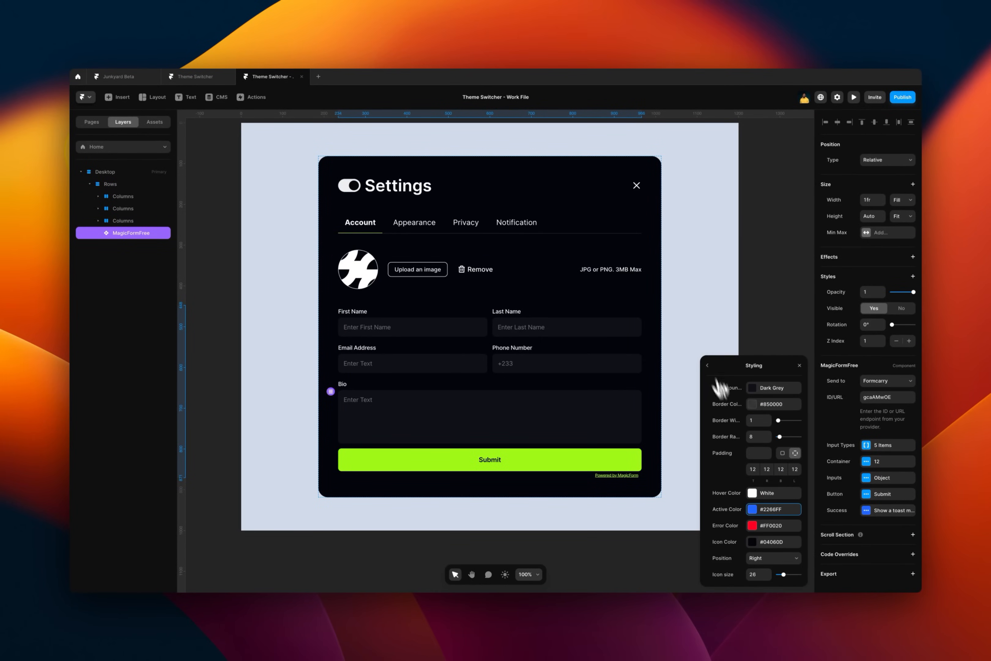
left_click(771, 509)
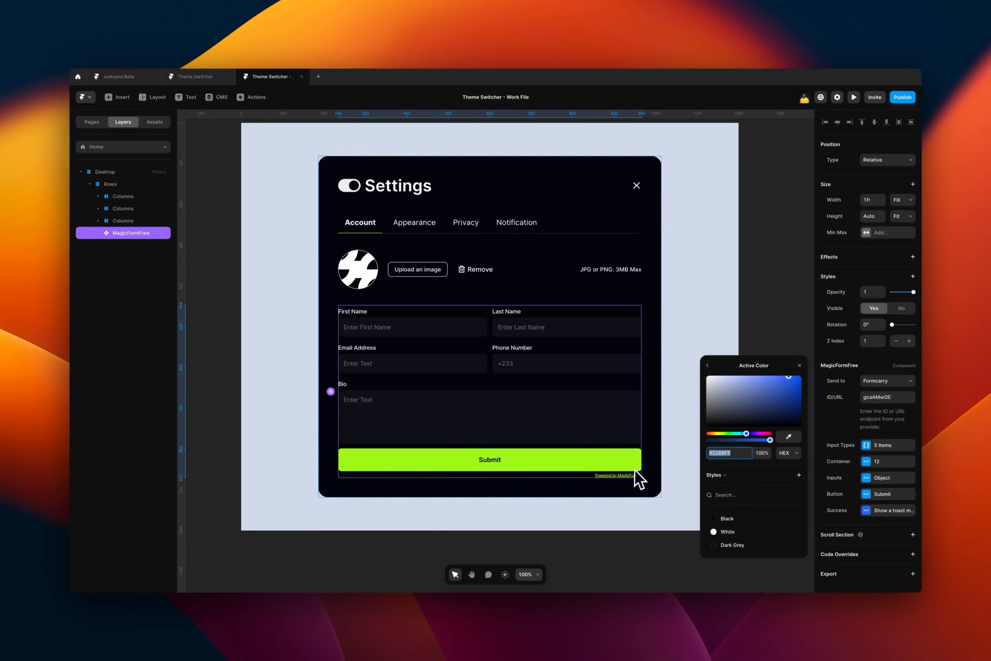
mouse_move(695, 480)
type("#9FF818")
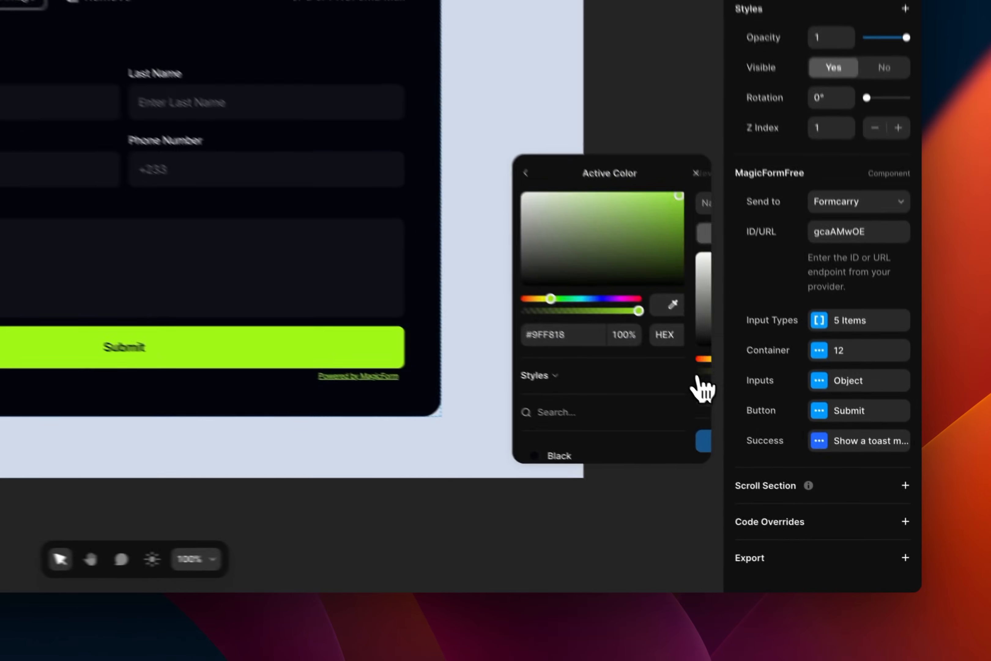
type("Green")
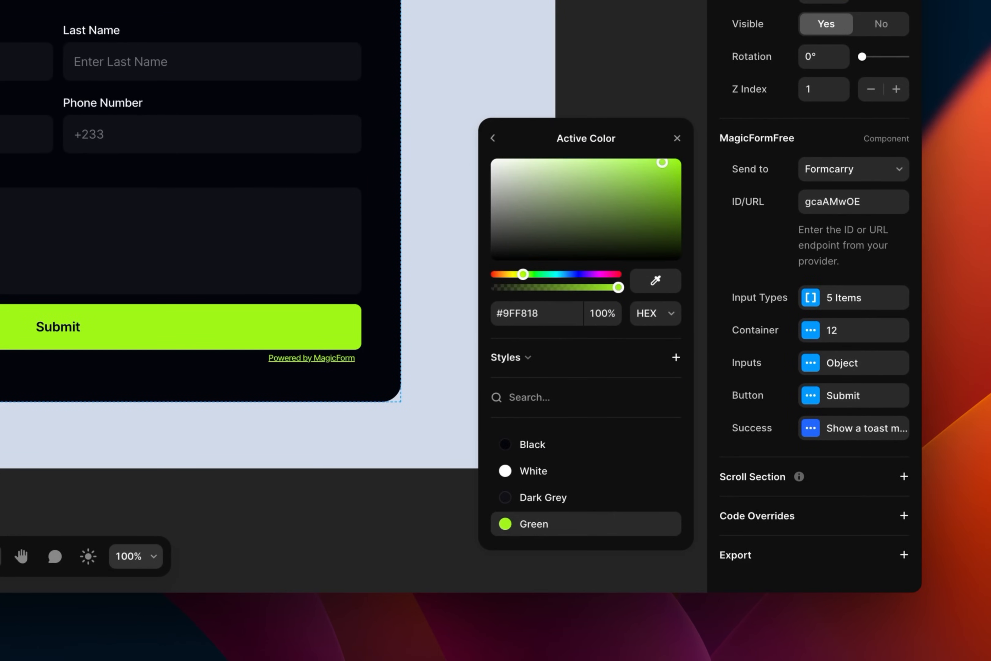
- Replace the Green style's light-mode value with the blue hex typed as 3c4be
left_click(533, 523)
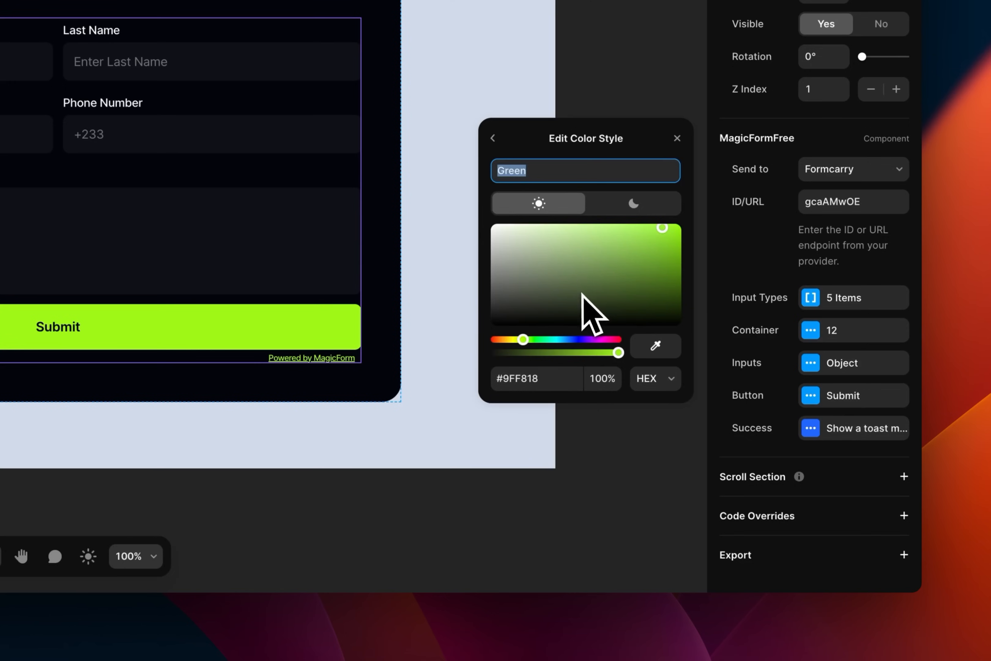
mouse_move(554, 385)
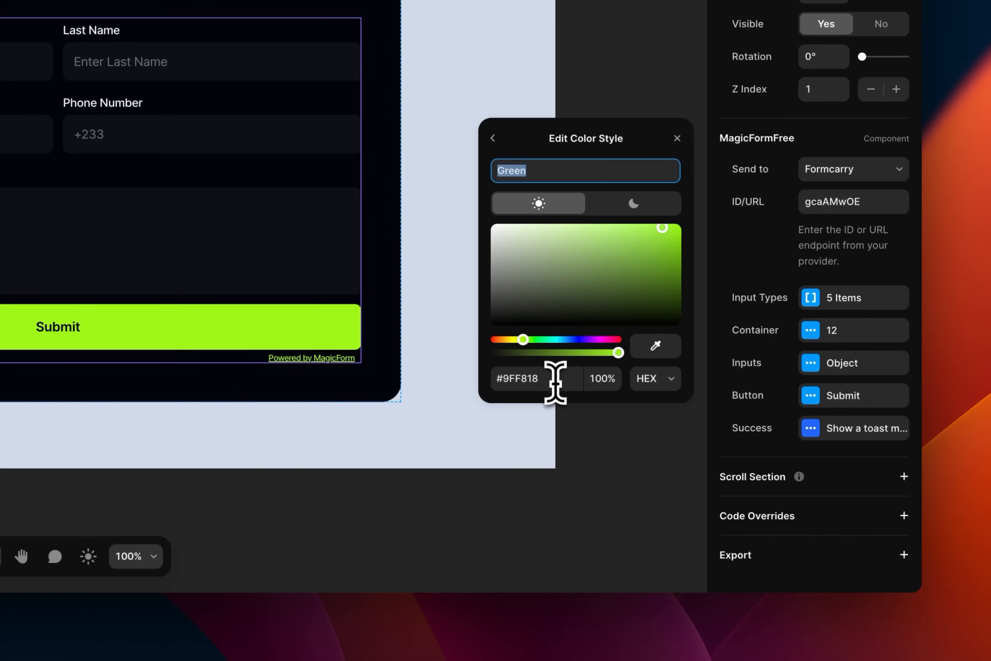
triple_click(537, 378)
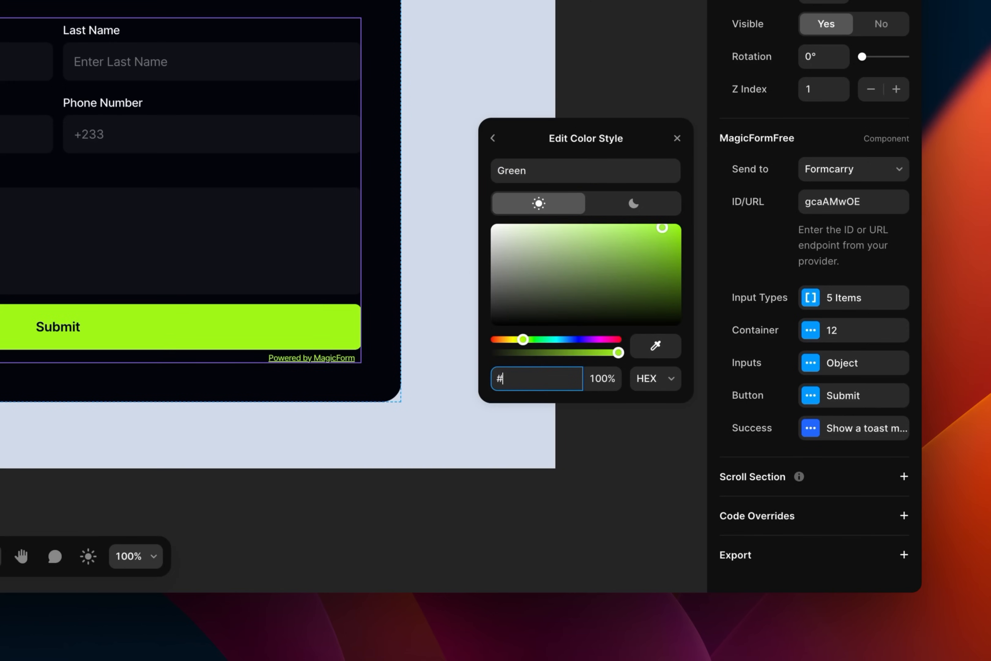
type("3")
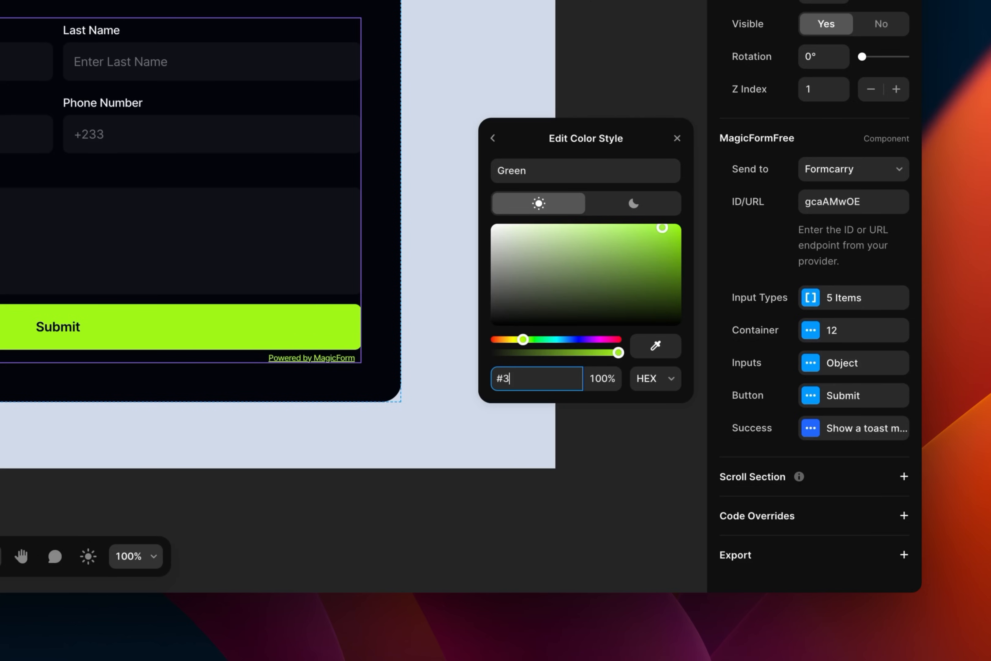
type("c4")
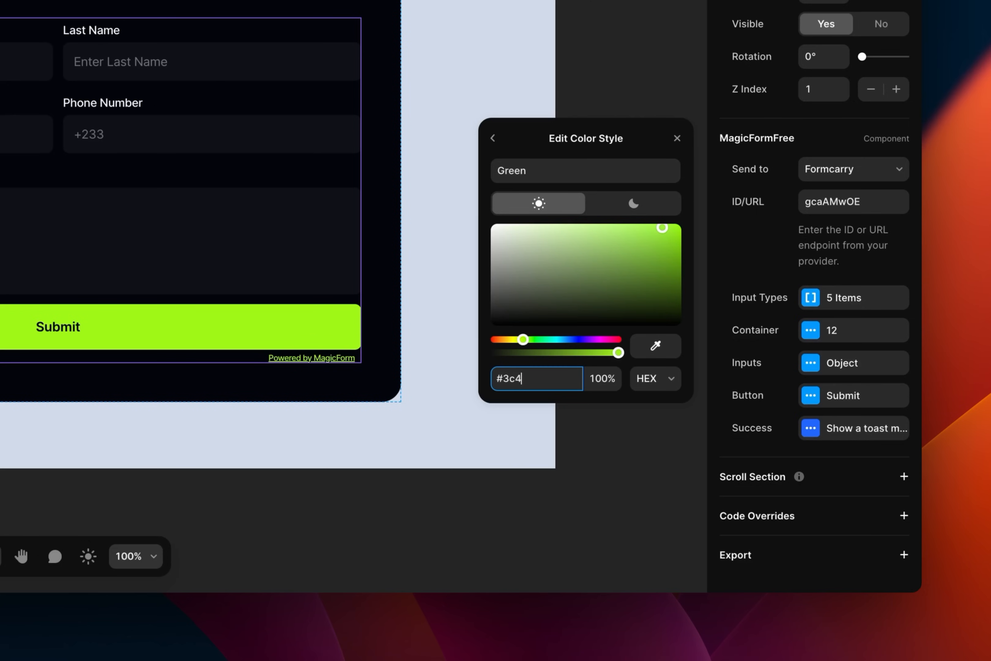
type("be")
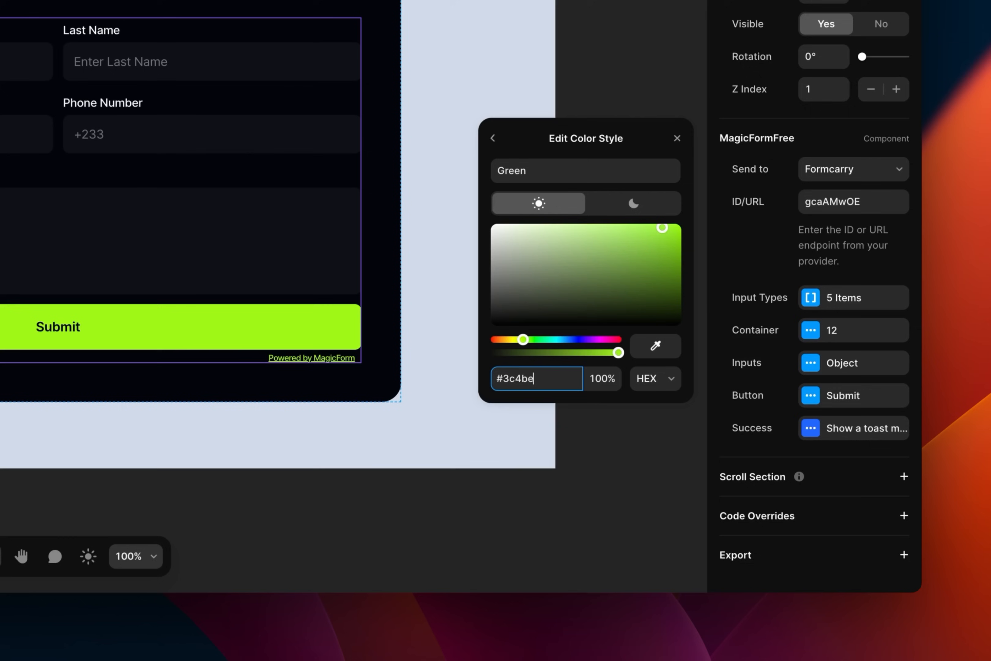
left_click(633, 203)
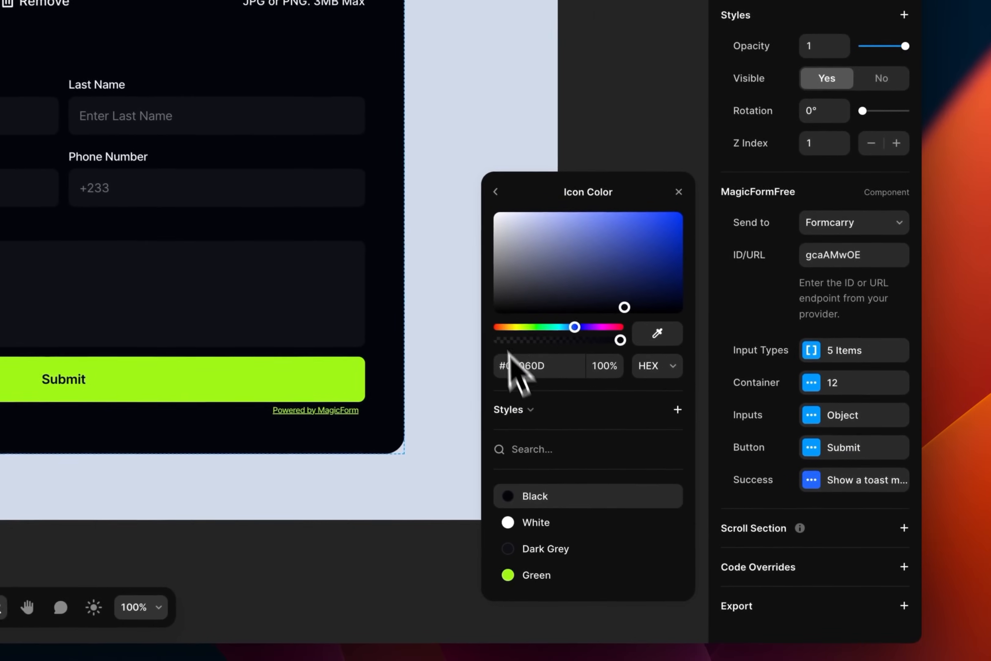
- Give the Submit button's background the Green color style
left_click(497, 191)
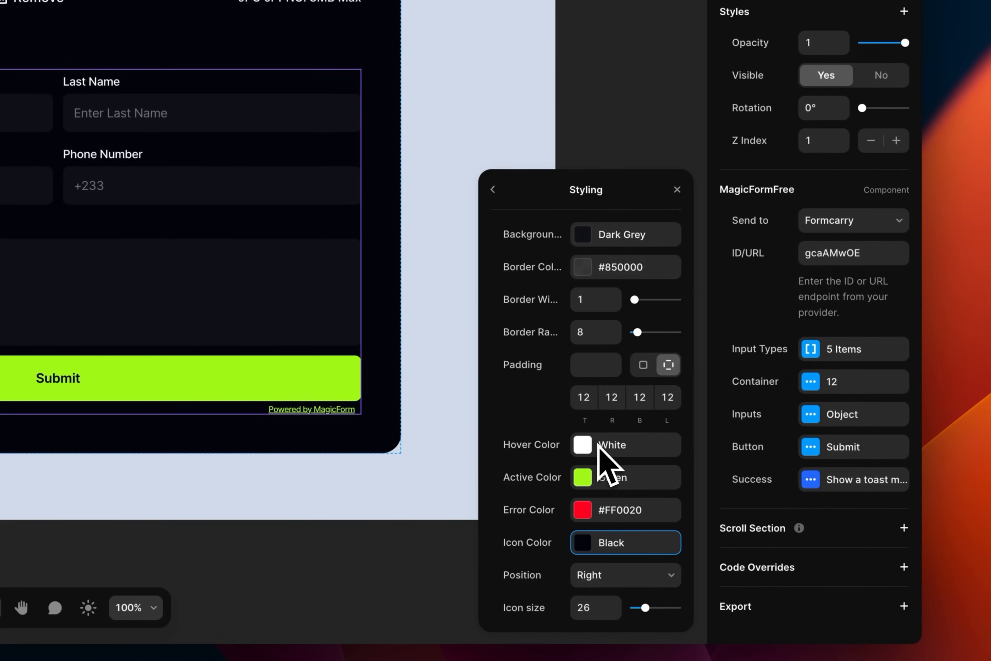
left_click(492, 189)
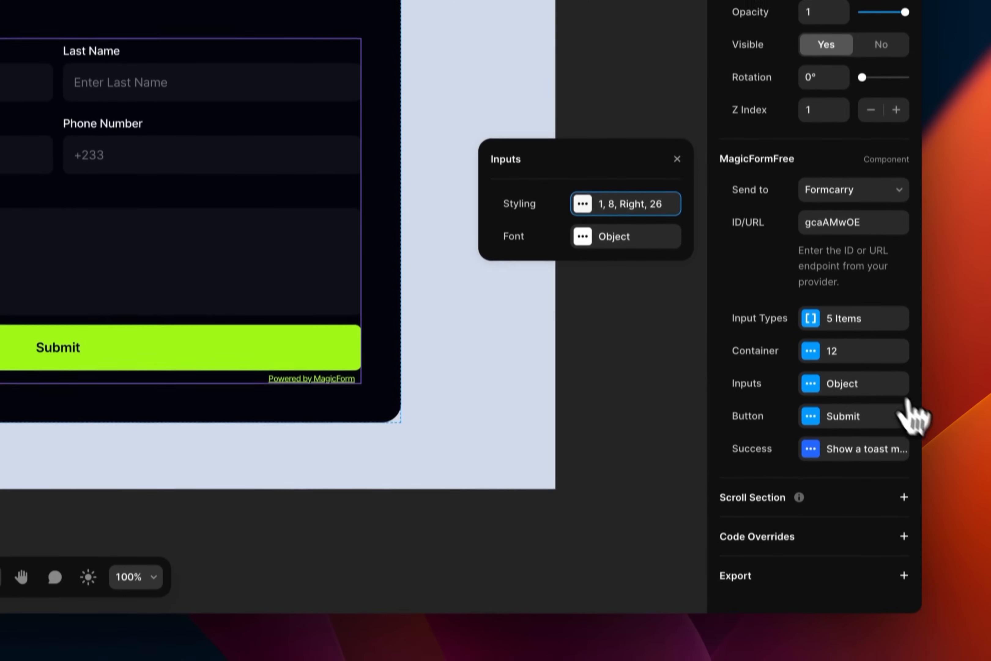
left_click(624, 204)
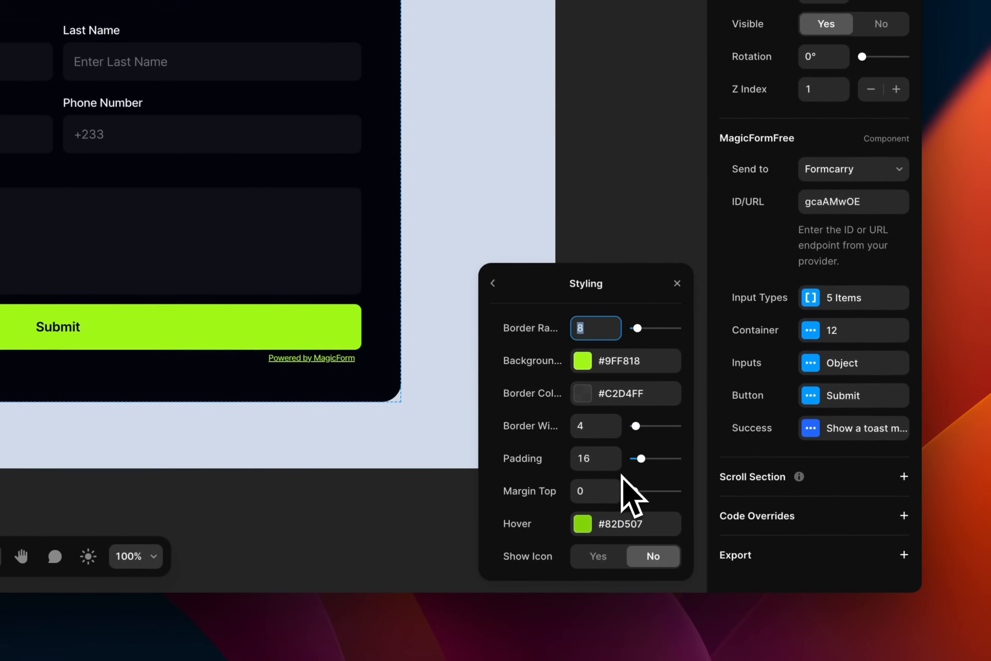
left_click(582, 360)
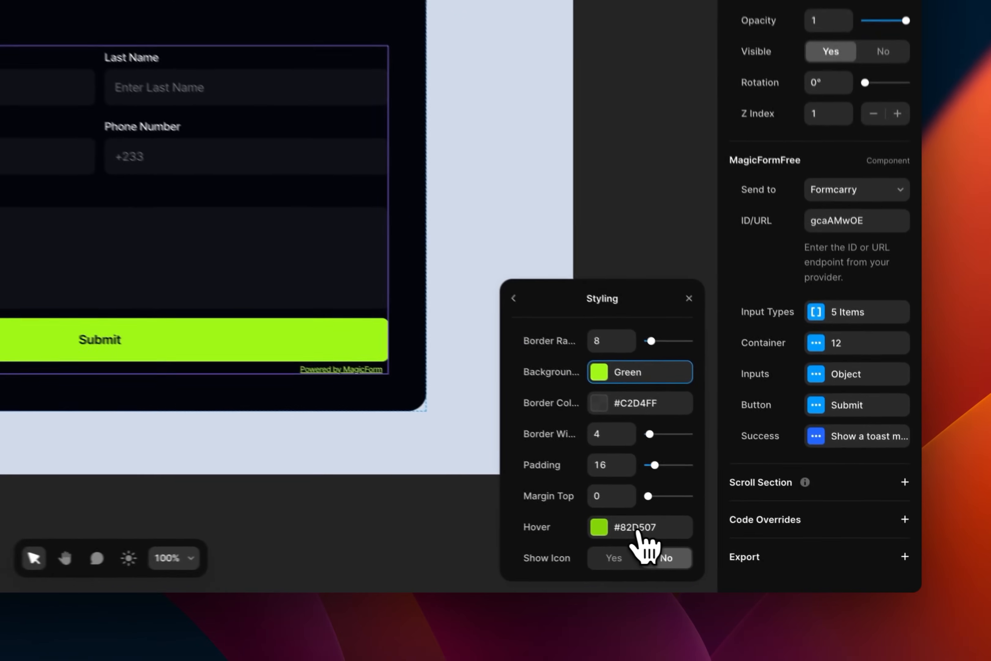
- Save the button's hover green as a new 'Green - Hover' color style
left_click(598, 528)
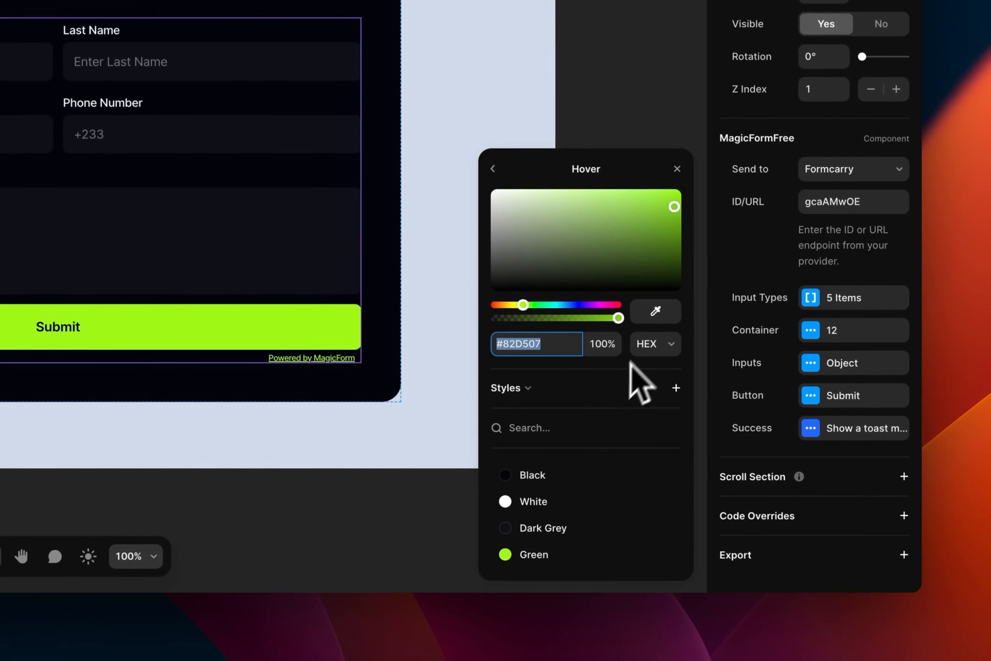
left_click(675, 388)
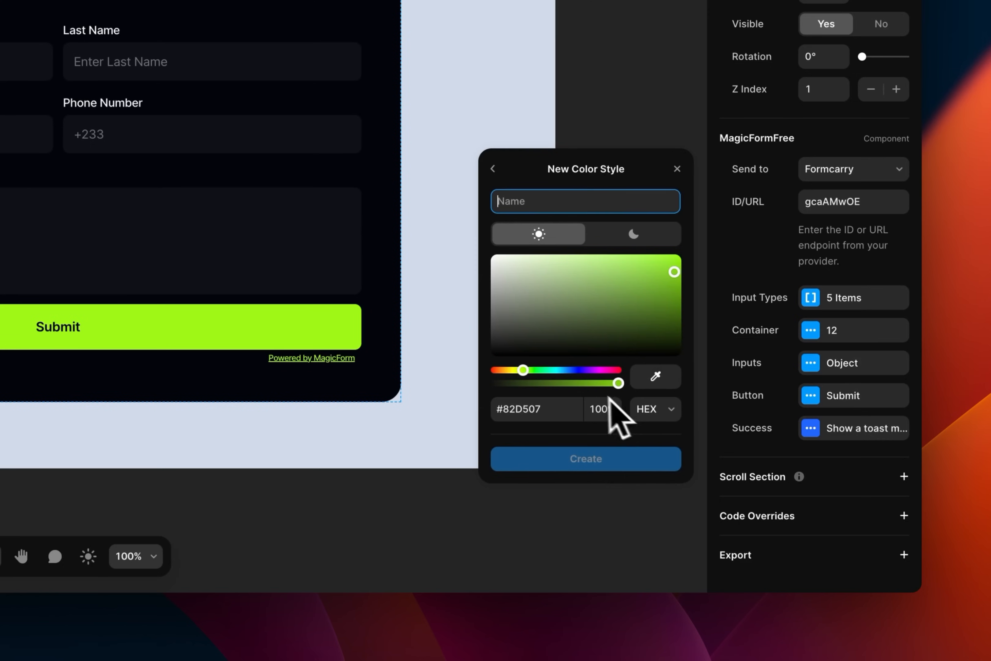
type("Gree")
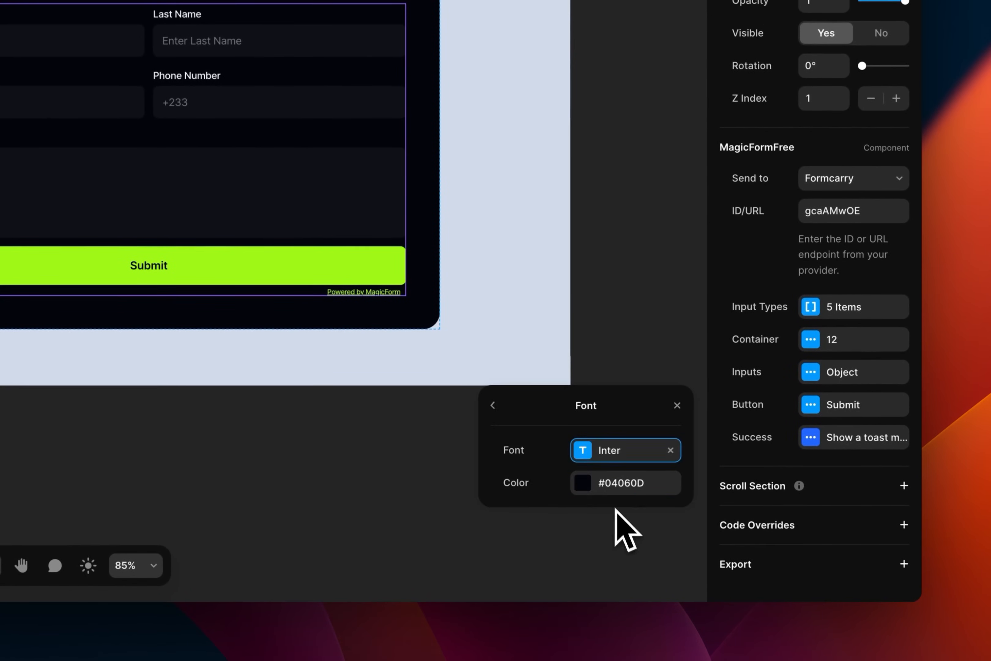
- Bring up the colour options for the inputs' font (#04060D)
left_click(582, 483)
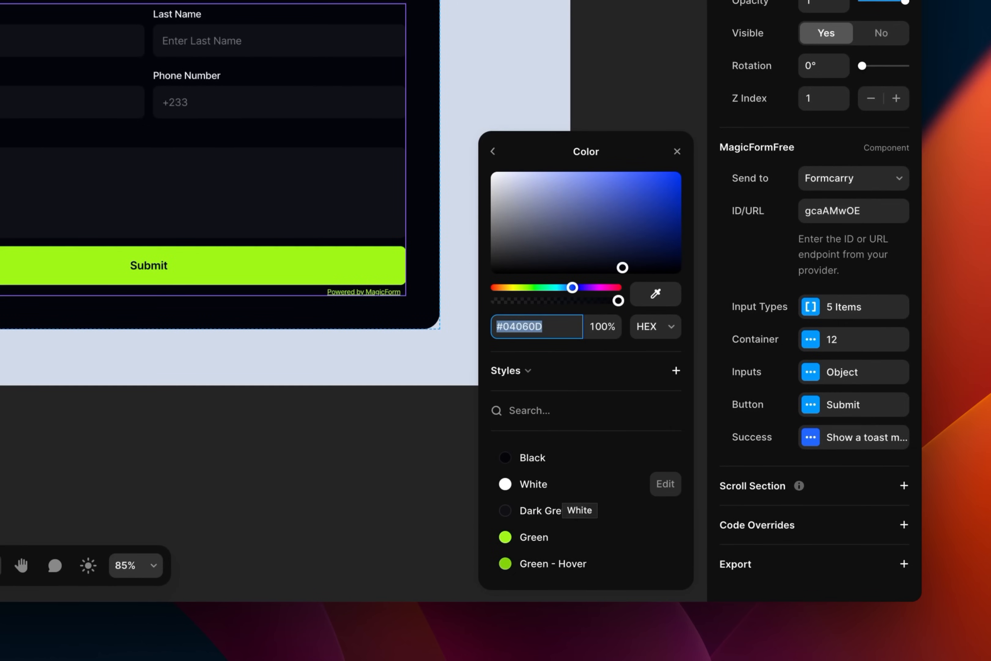
mouse_move(577, 480)
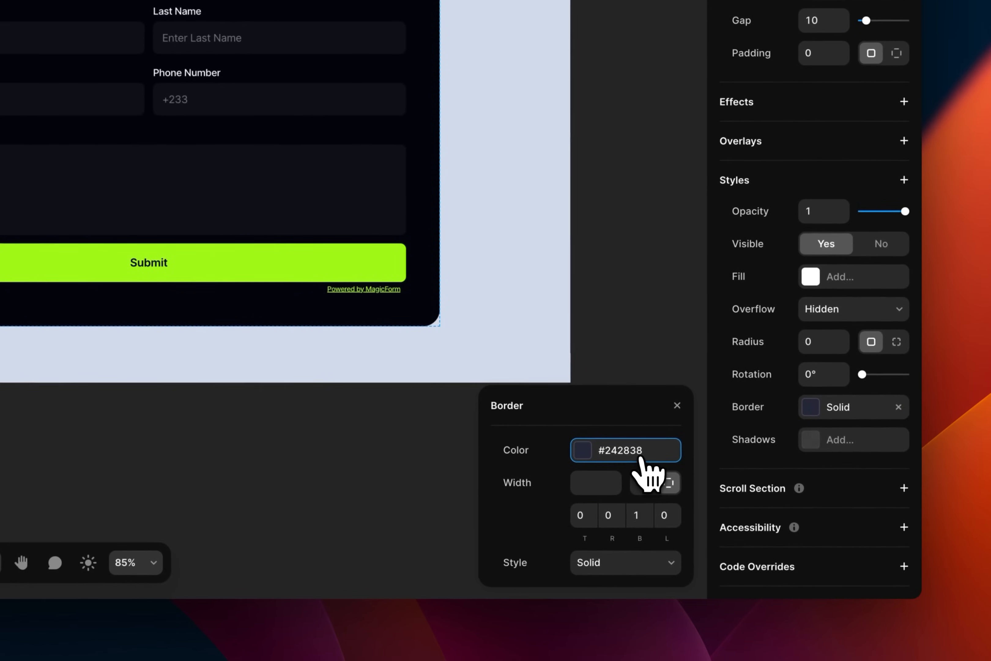
- Turn the border colour into a 'Dark' style with light #ededed and dark #242838
left_click(579, 450)
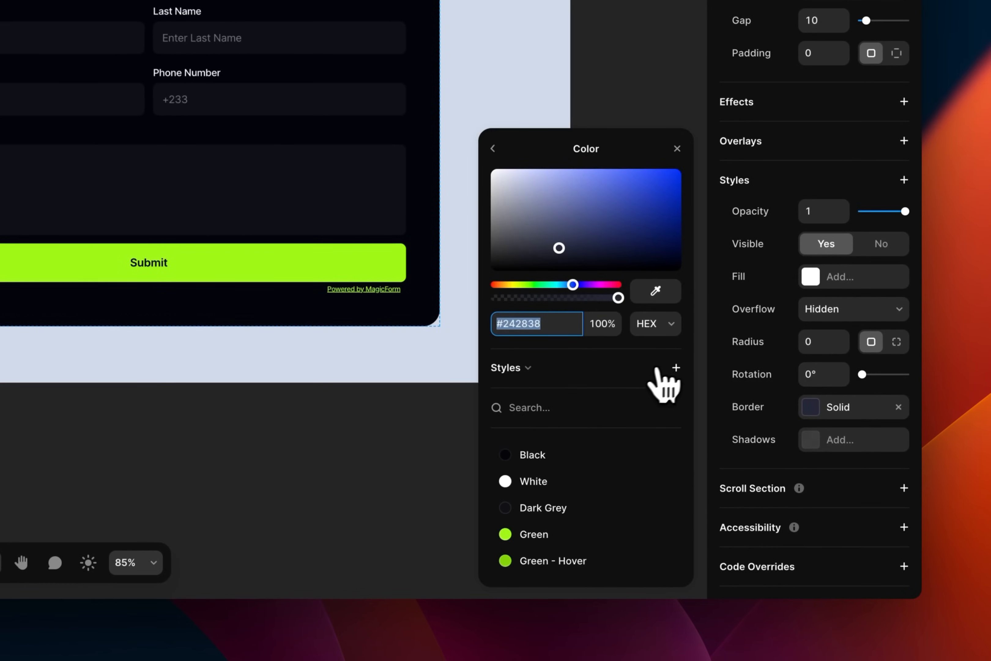
left_click(676, 367)
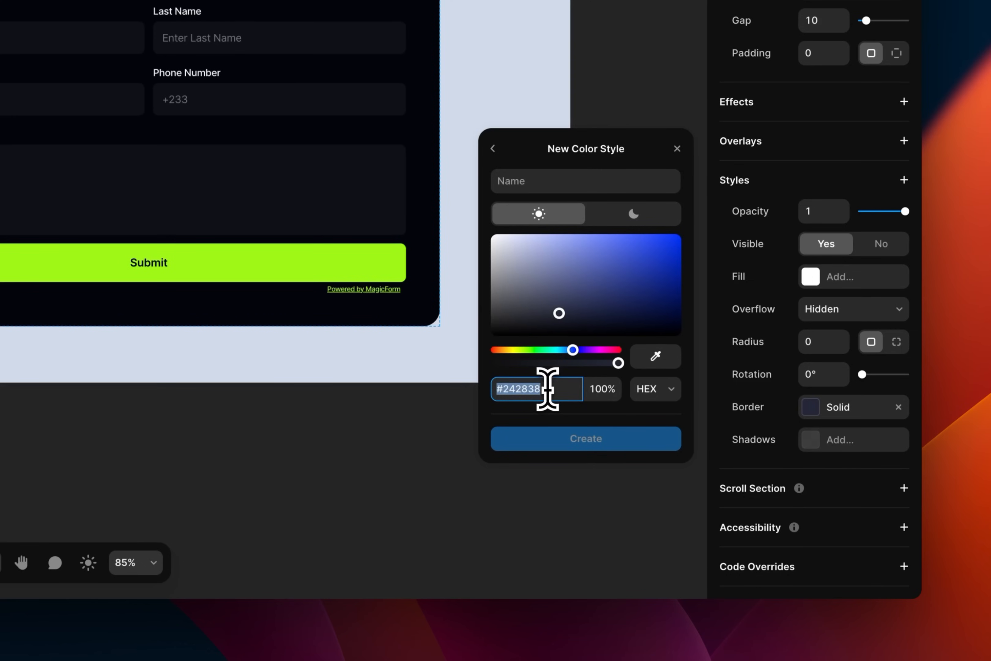
mouse_move(566, 363)
type("#")
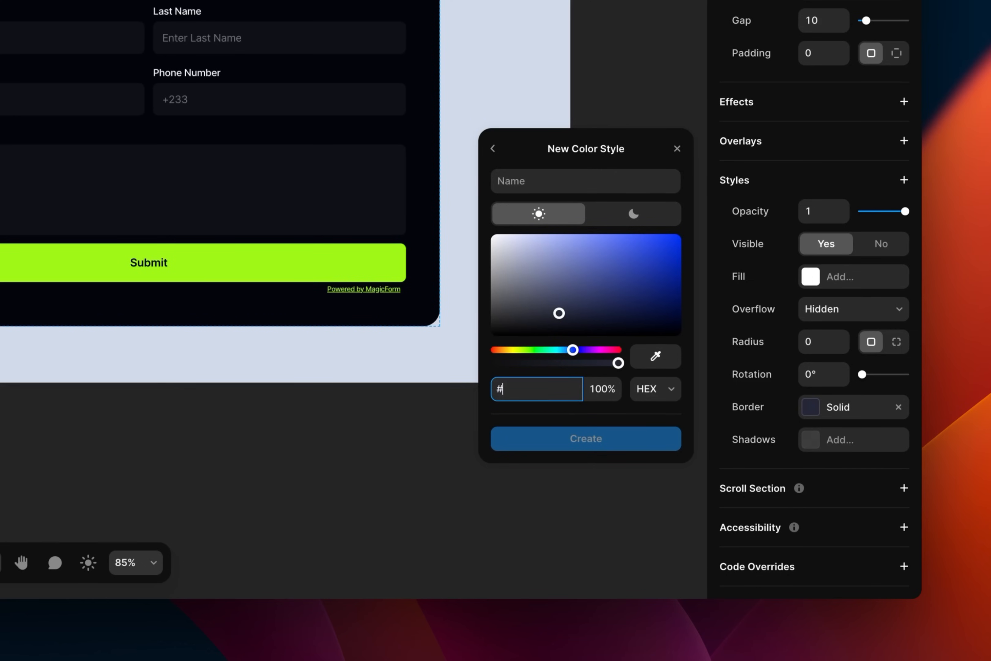
type("ededed")
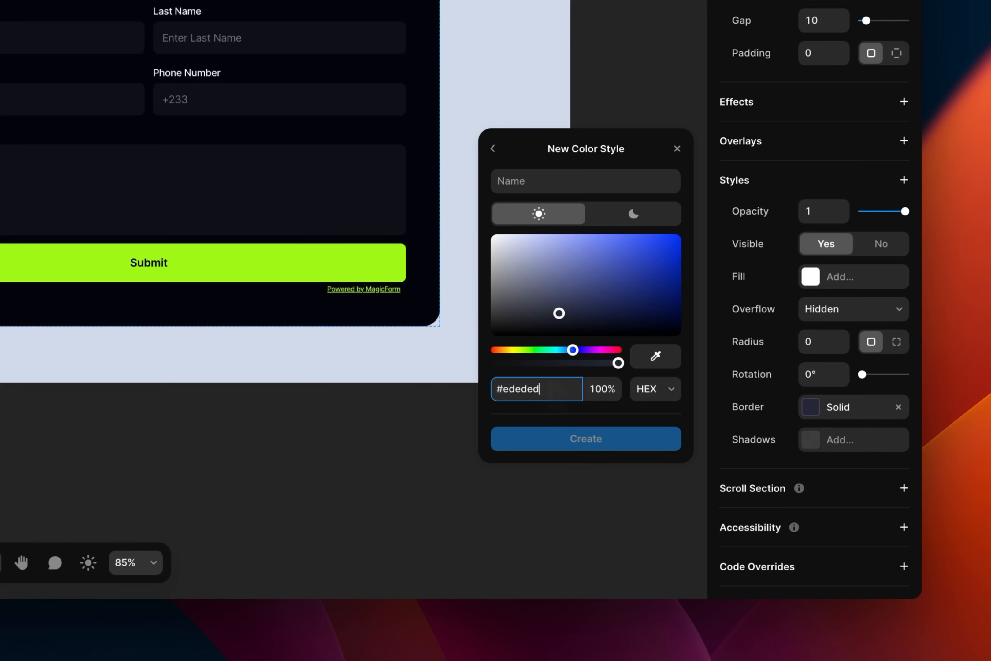
left_click(632, 213)
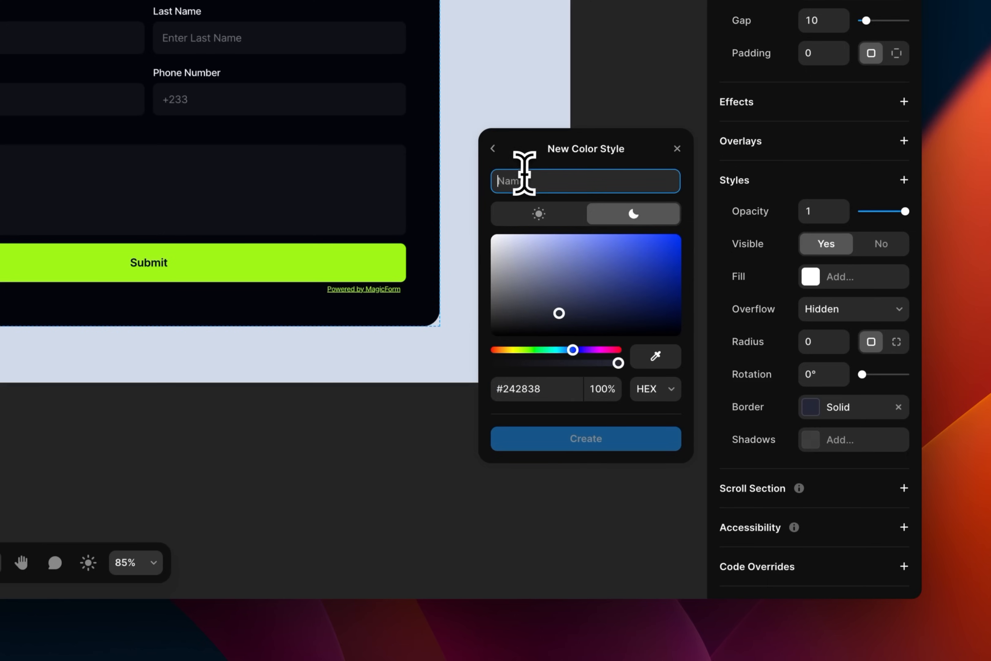
type("Dark")
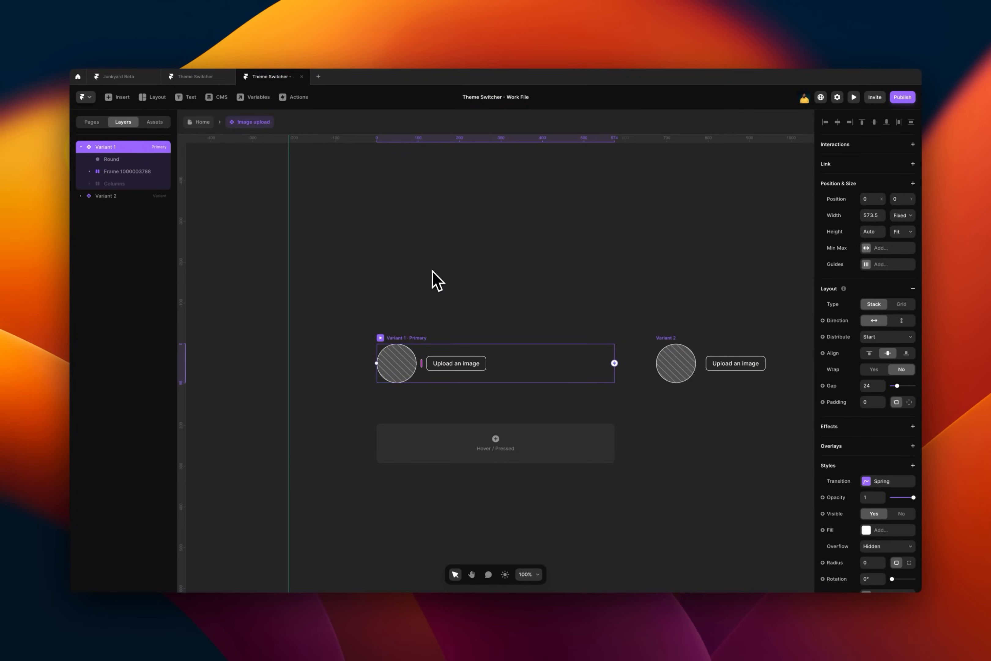
- Assign the upload circle's border a colour style from the project's light/dark styles
left_click(111, 159)
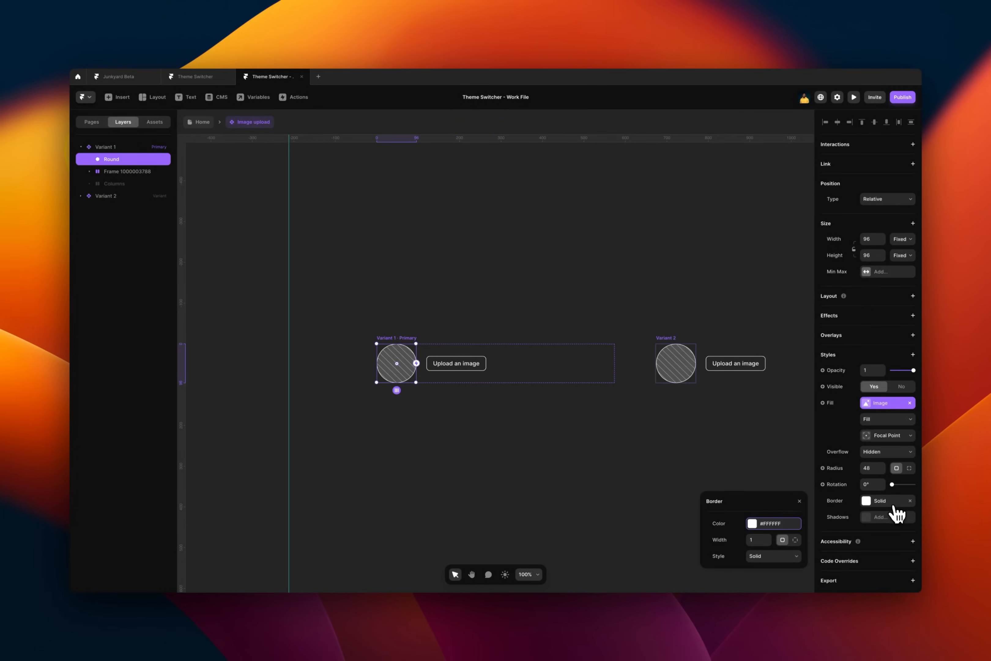
left_click(751, 523)
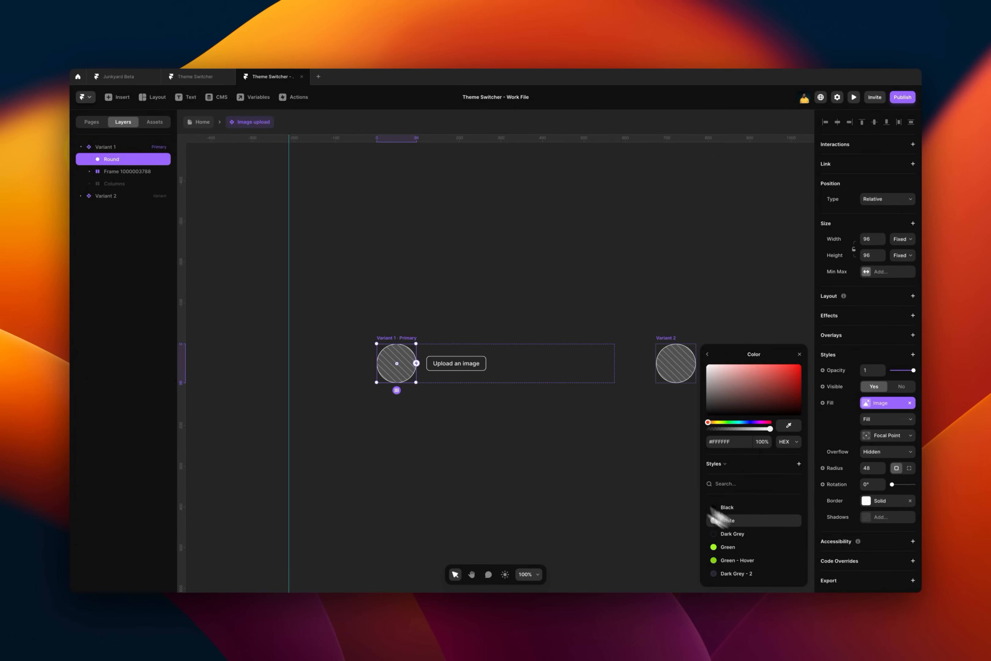
mouse_move(287, 176)
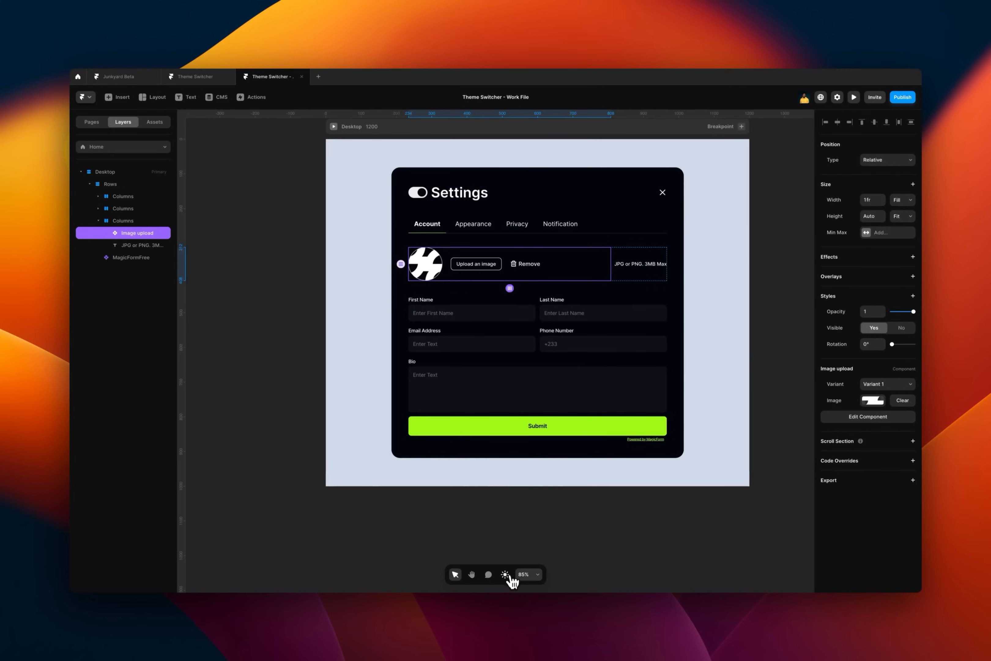
- Toggle the settings form to the light theme and back to dark to verify the styles switch
left_click(504, 574)
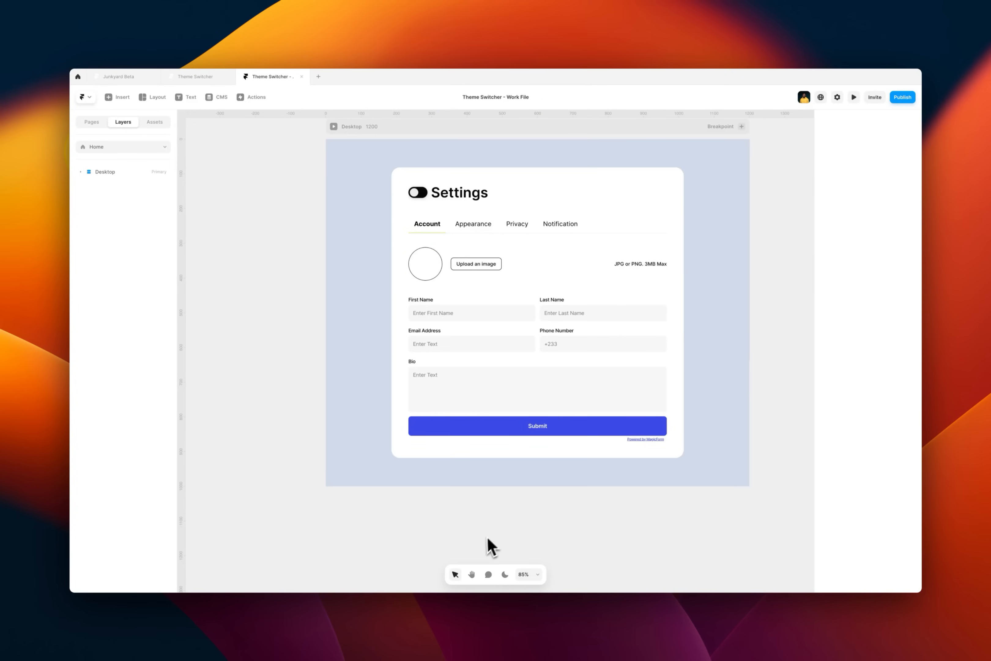
left_click(504, 574)
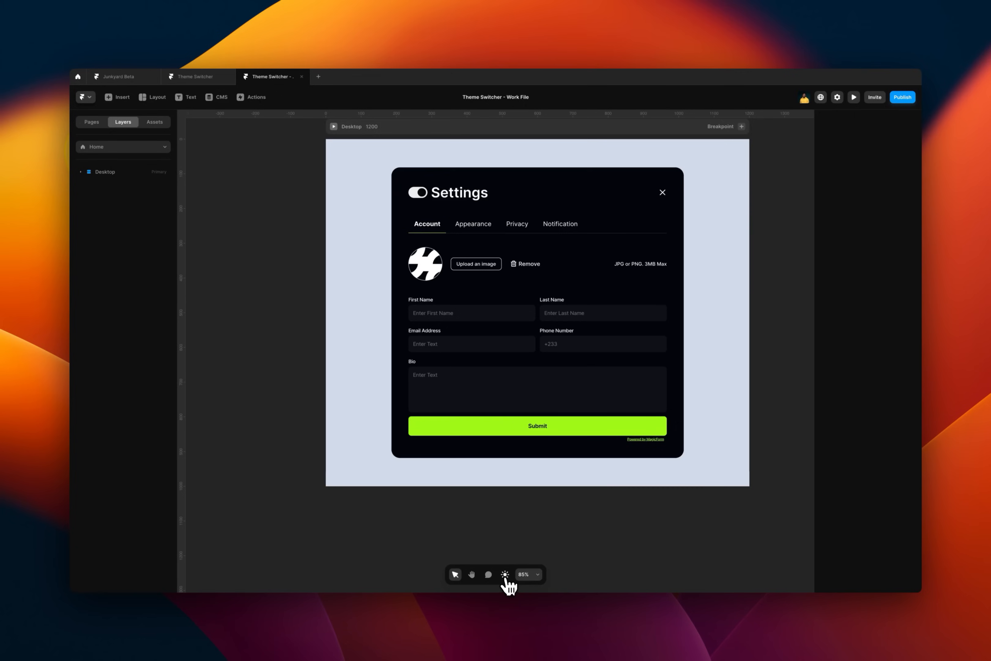